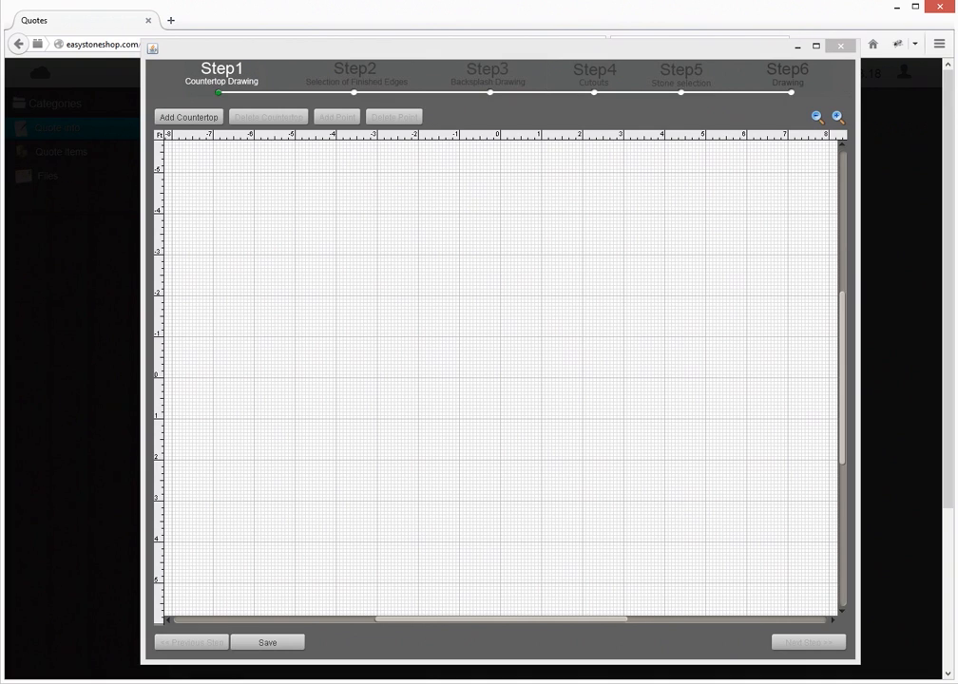
{"action": "mouse_move", "coordinate": [751, 297]}
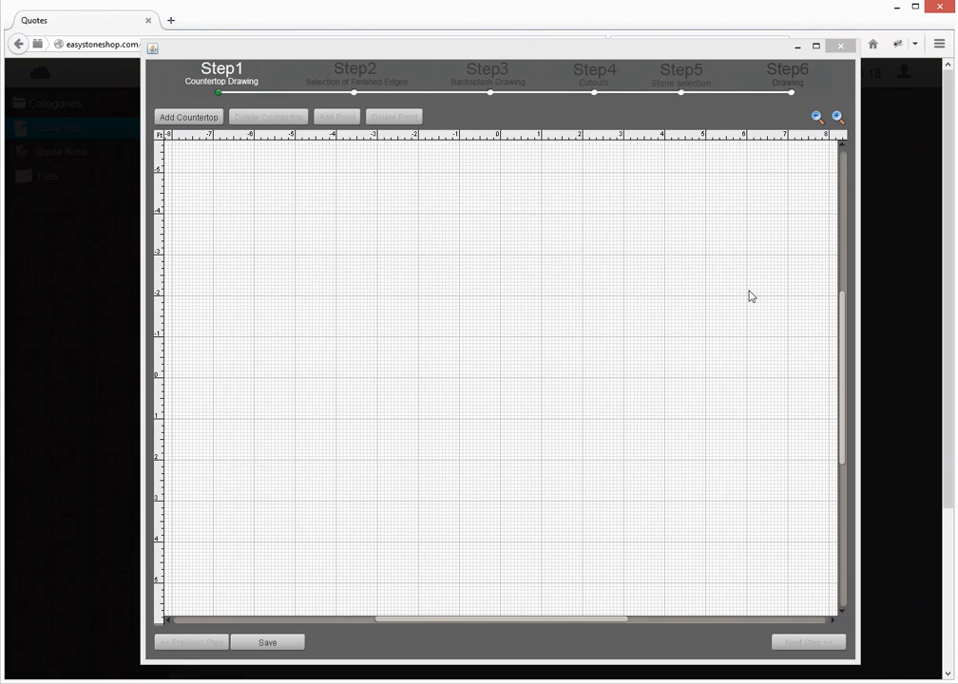
{"action": "mouse_move", "coordinate": [582, 172]}
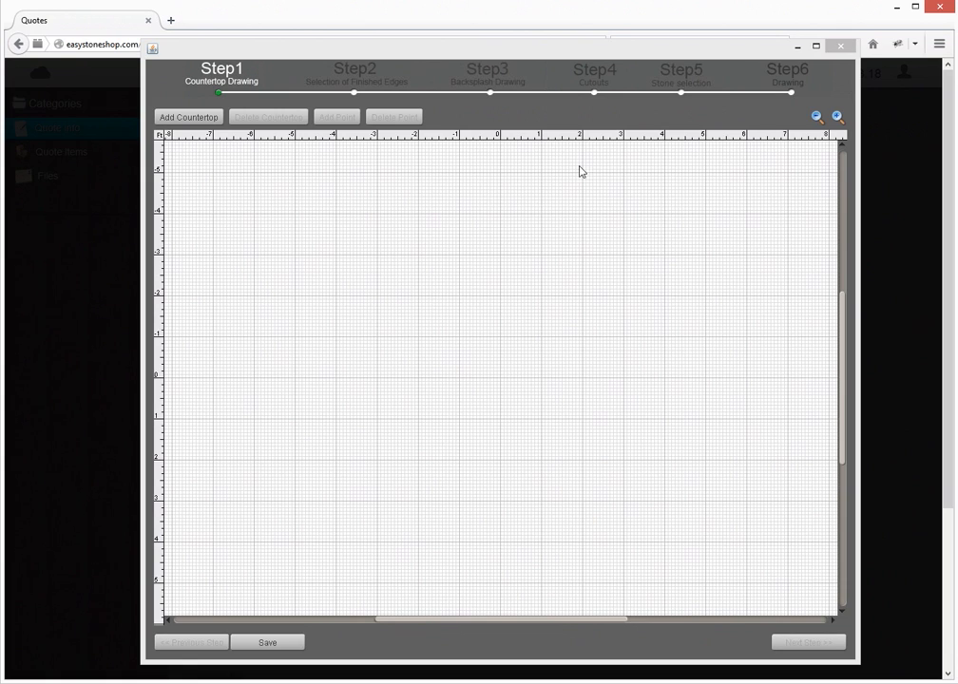
{"action": "mouse_move", "coordinate": [513, 246]}
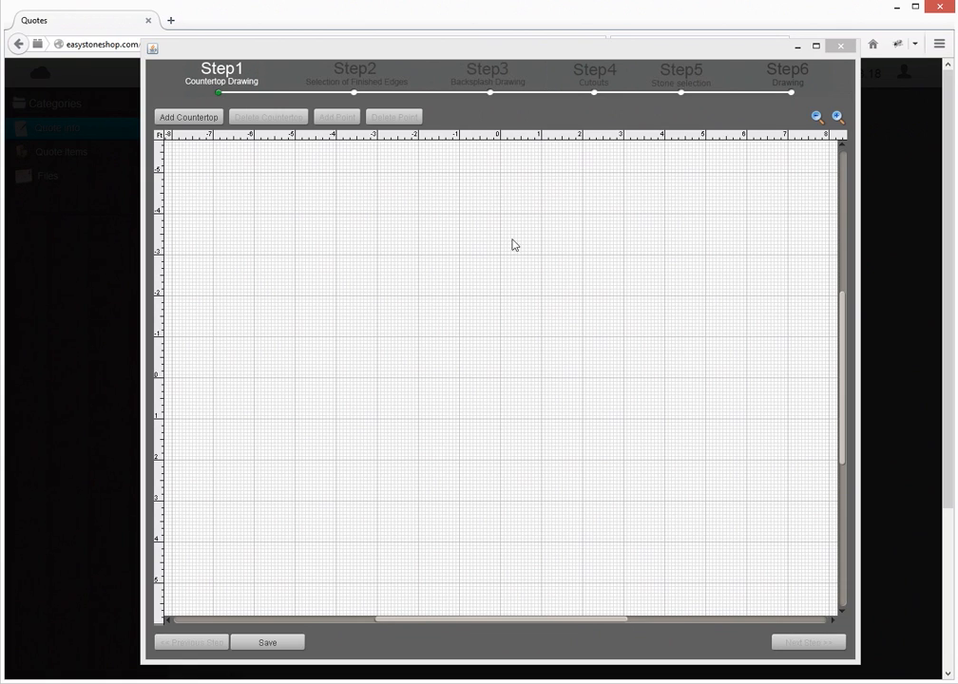
{"action": "mouse_move", "coordinate": [198, 131]}
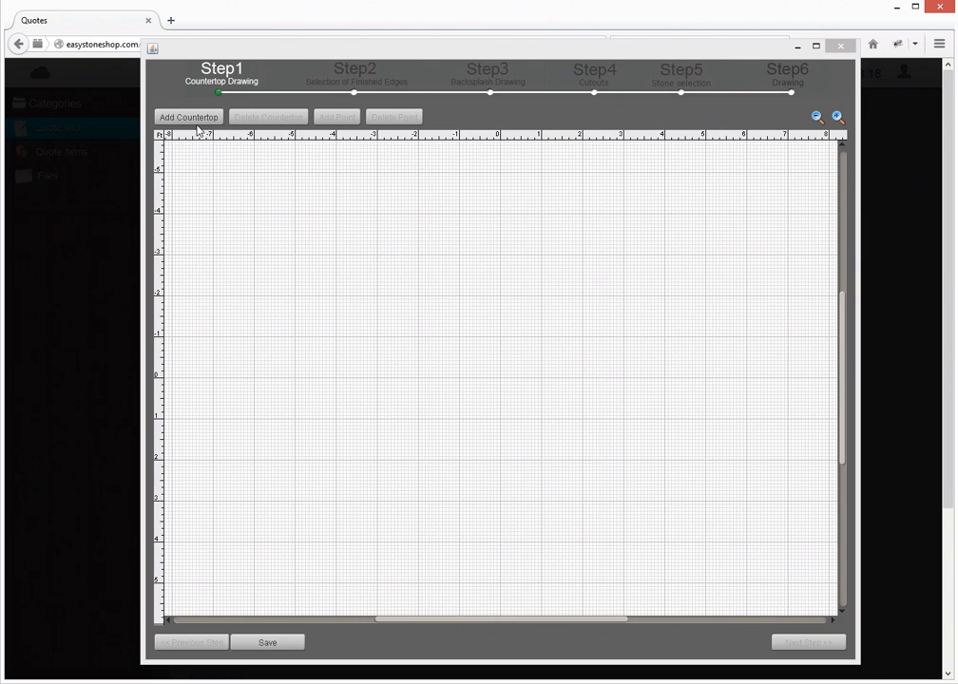
Add a countertop, shape the U layout and set the left outer edge length to 90.
{"action": "left_click", "coordinate": [188, 117]}
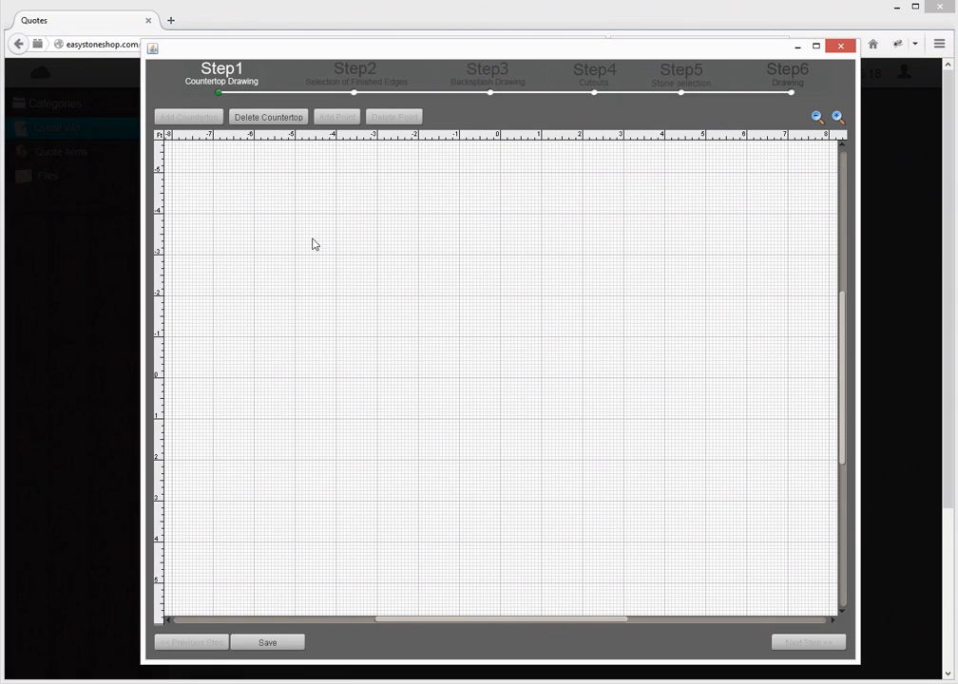
{"action": "mouse_move", "coordinate": [213, 220]}
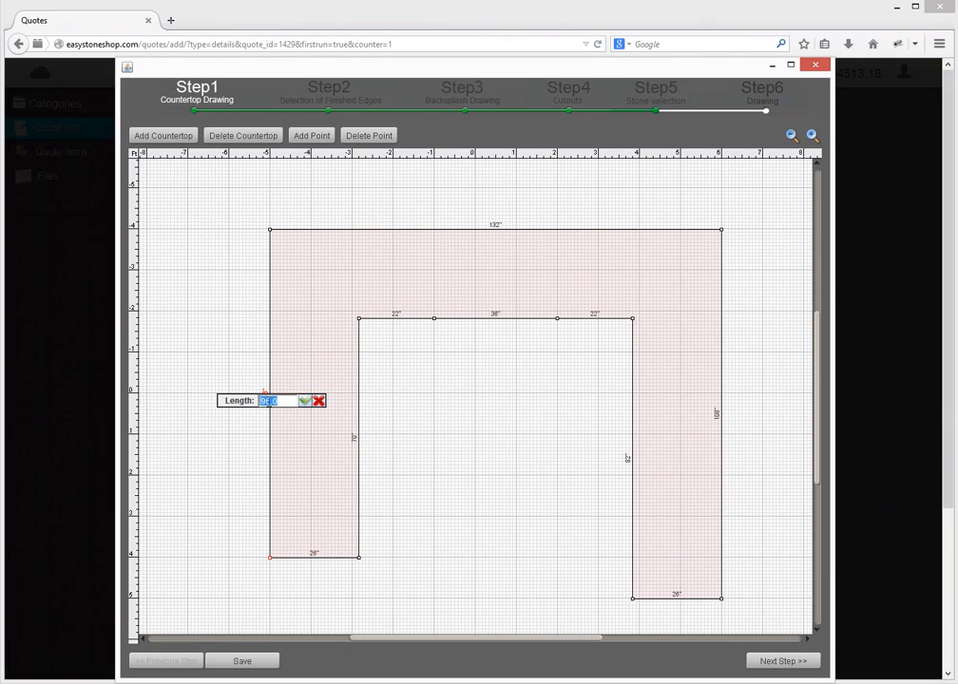
{"action": "type", "text": "9000"}
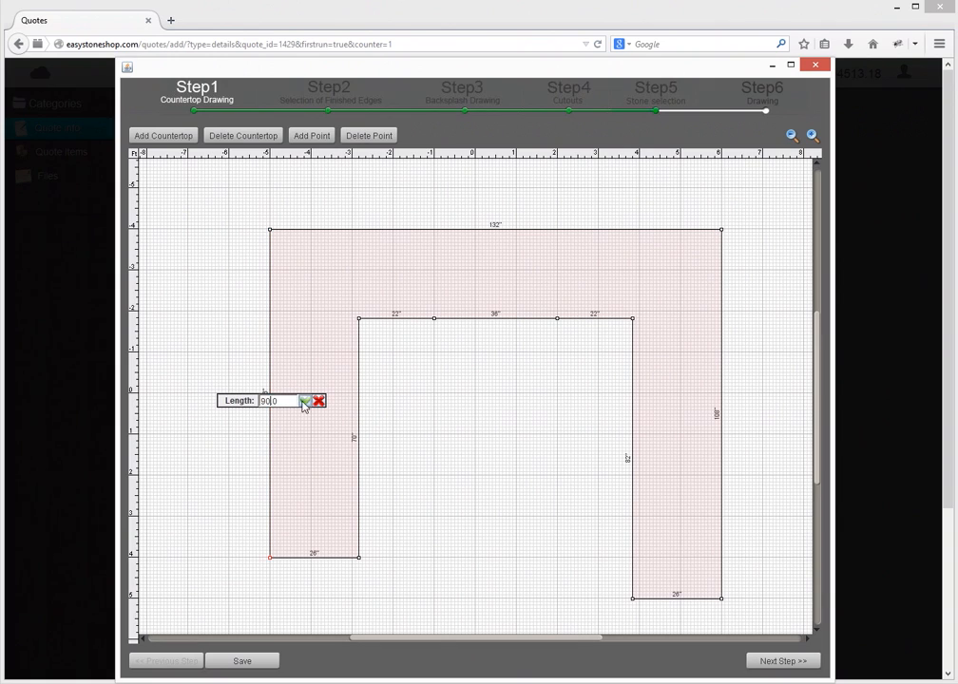
{"action": "left_click", "coordinate": [306, 400]}
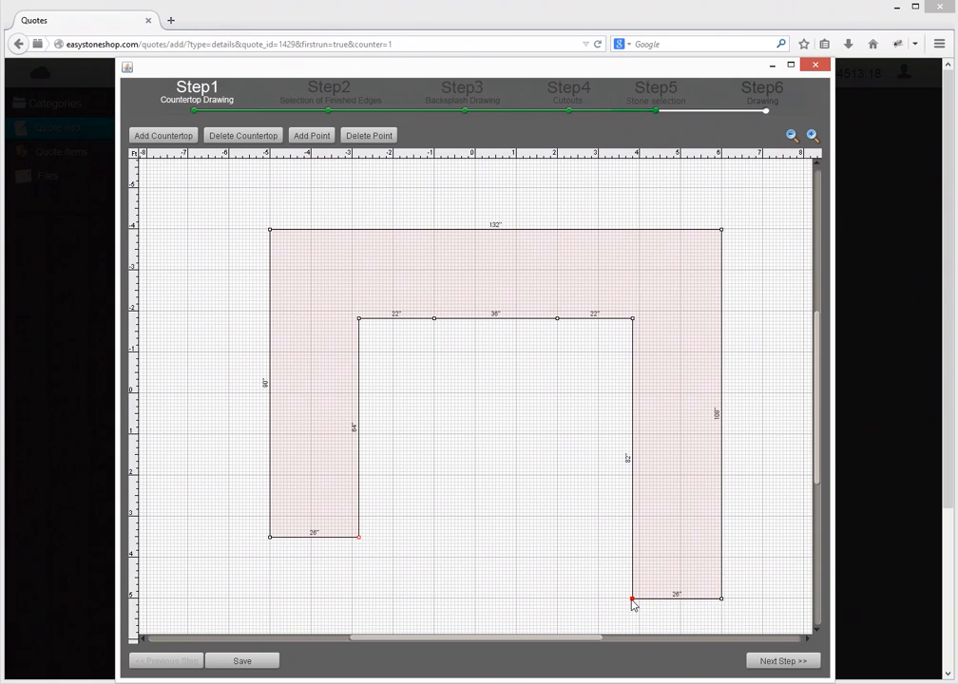
Round the right leg's inner end corner with a radius of 3.
{"action": "right_click", "coordinate": [633, 599]}
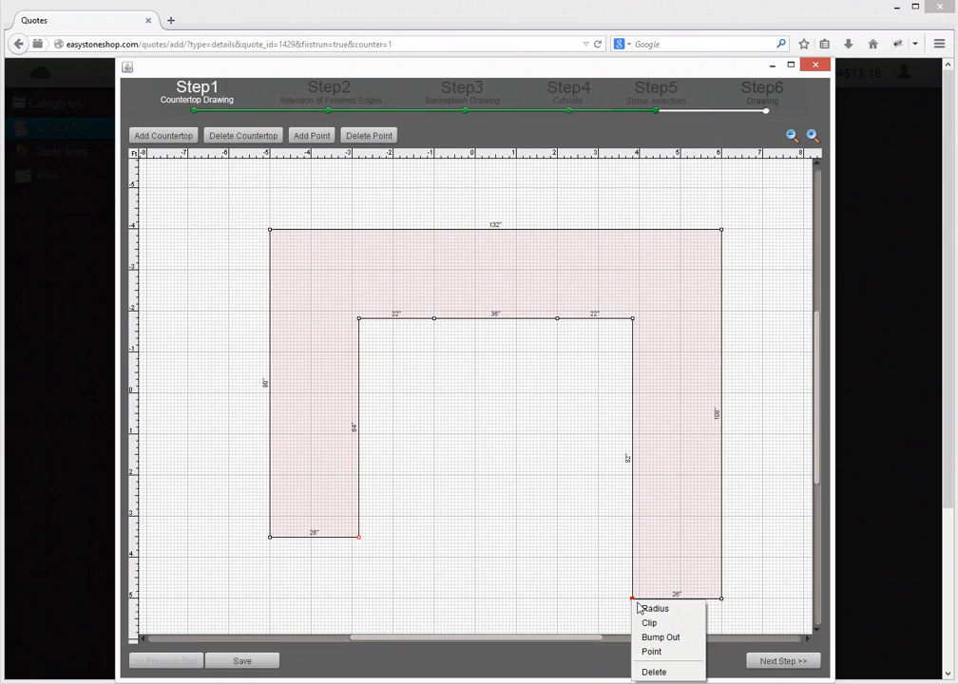
{"action": "left_click", "coordinate": [655, 608]}
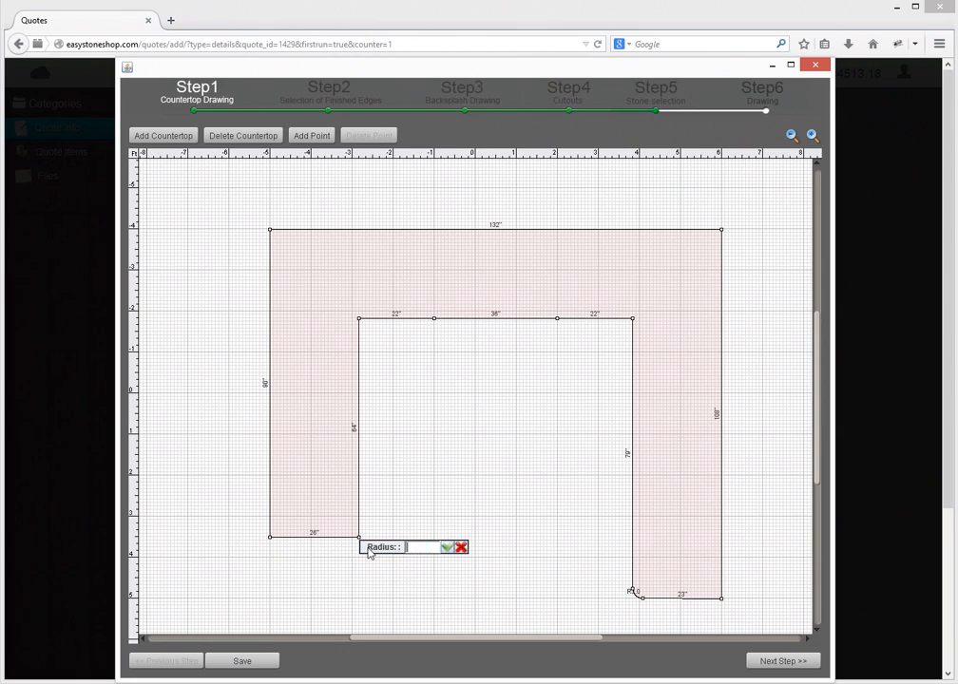
{"action": "type", "text": "3"}
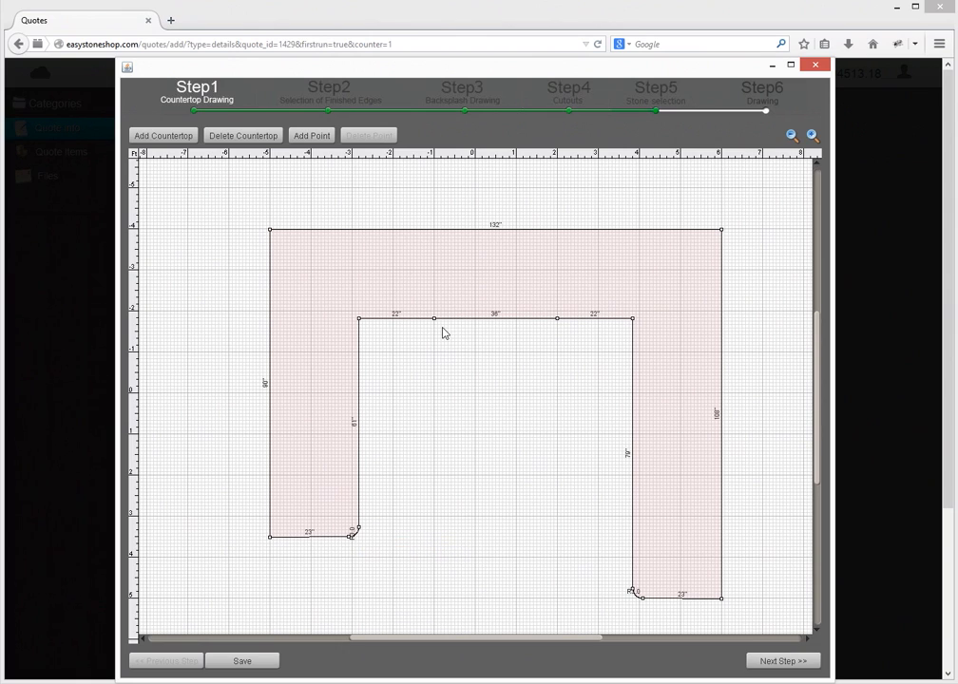
{"action": "mouse_move", "coordinate": [438, 328]}
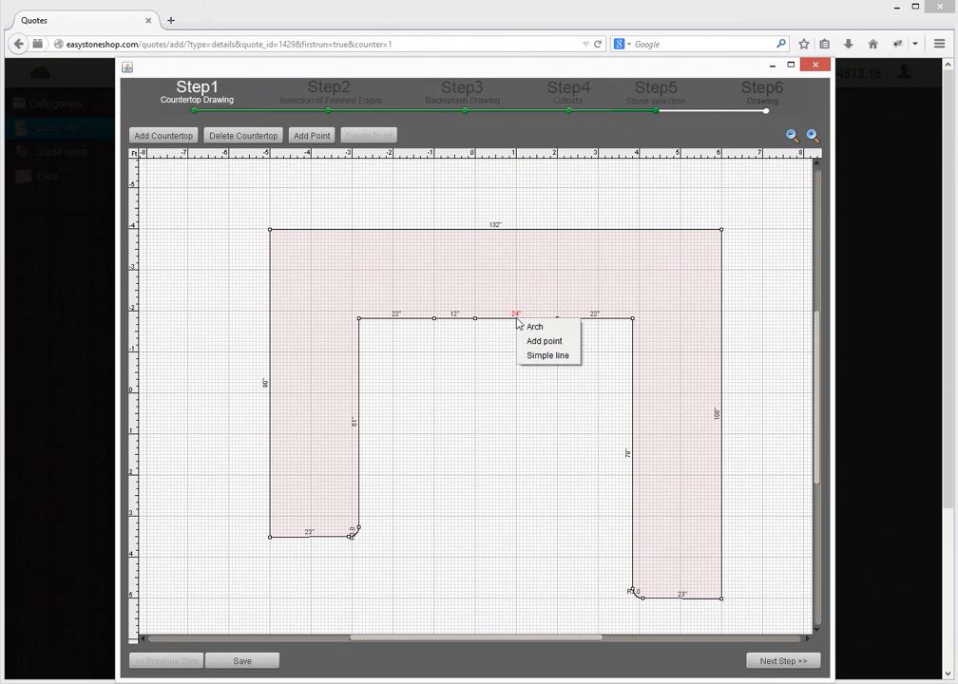
Add a middle point on the inner back edge and drag it down into the opening.
{"action": "left_click", "coordinate": [544, 341]}
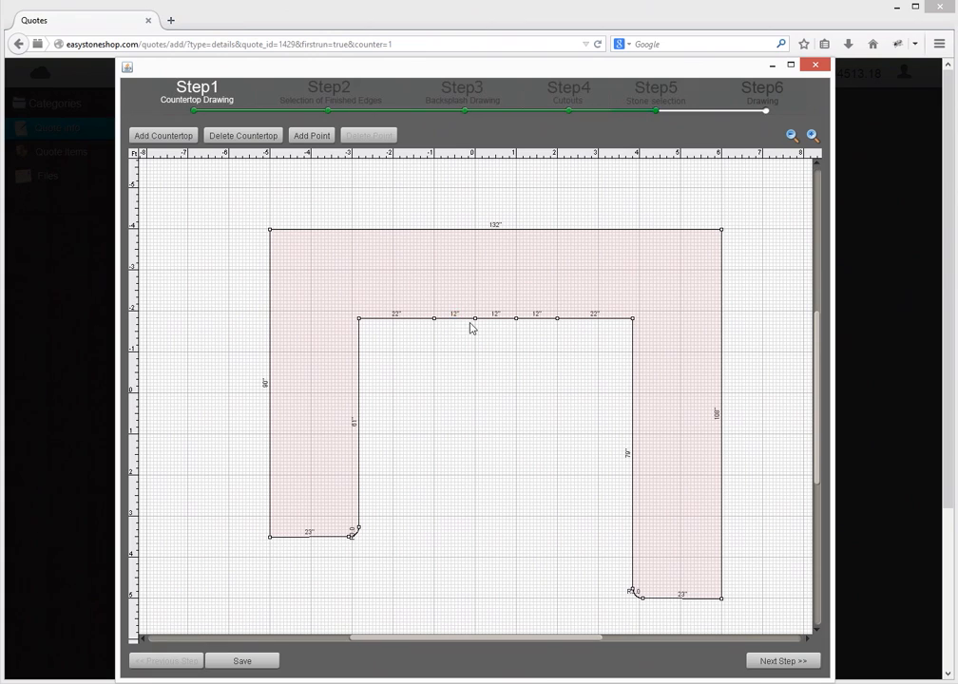
{"action": "left_click", "coordinate": [468, 318]}
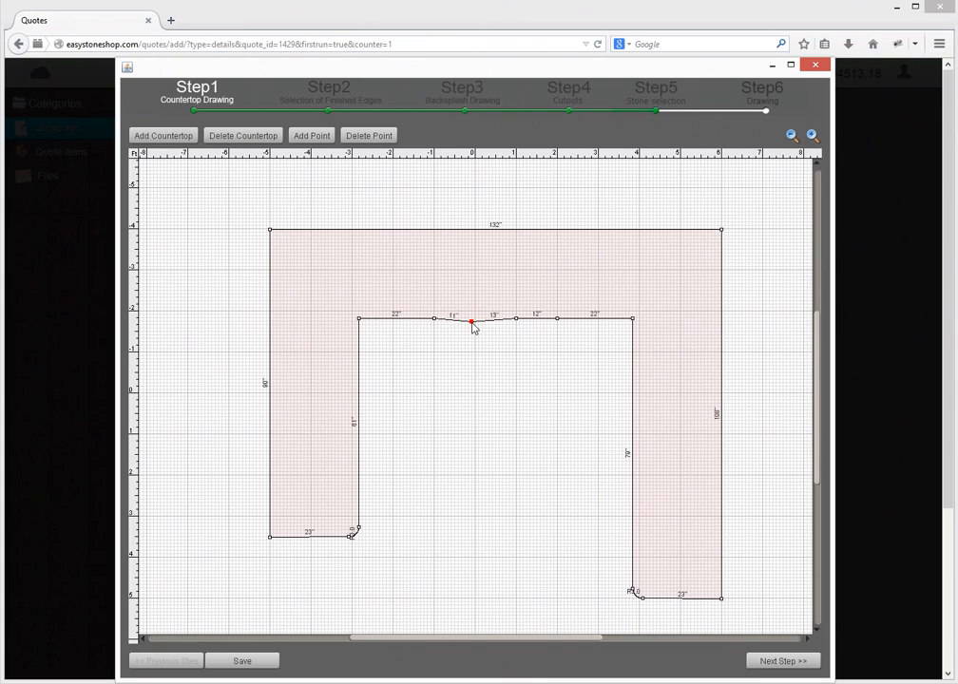
{"action": "left_click_drag", "start_coordinate": [470, 321], "coordinate": [454, 334]}
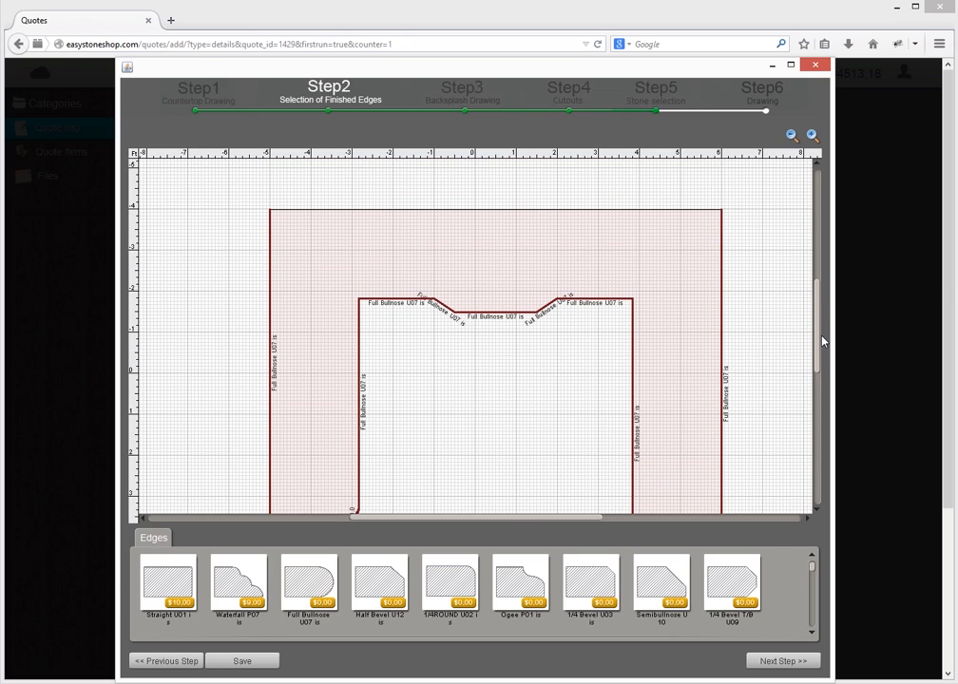
{"action": "mouse_move", "coordinate": [531, 280]}
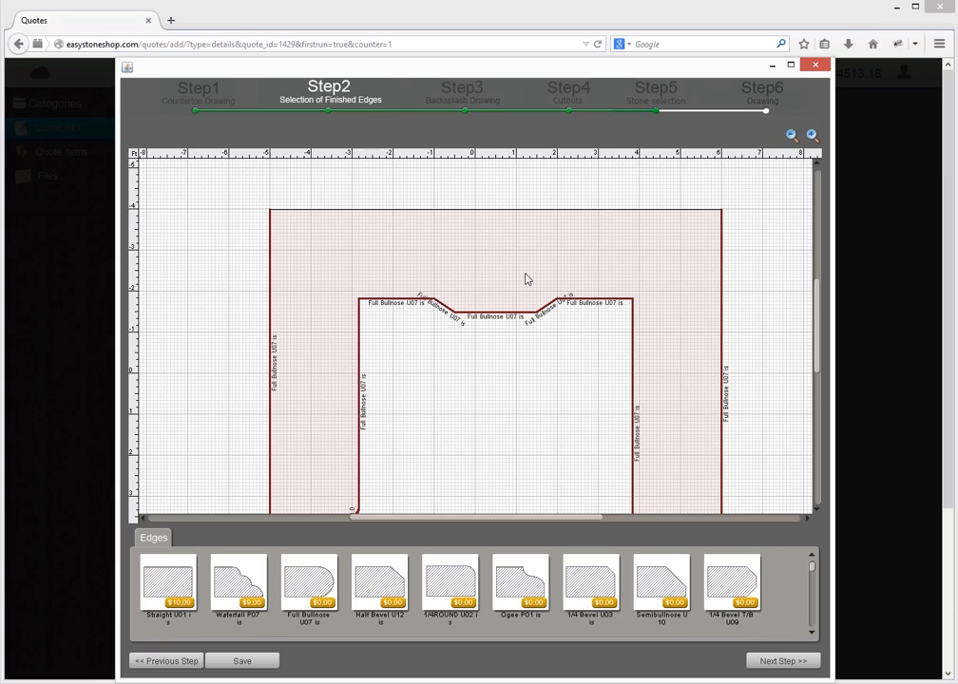
{"action": "mouse_move", "coordinate": [495, 267]}
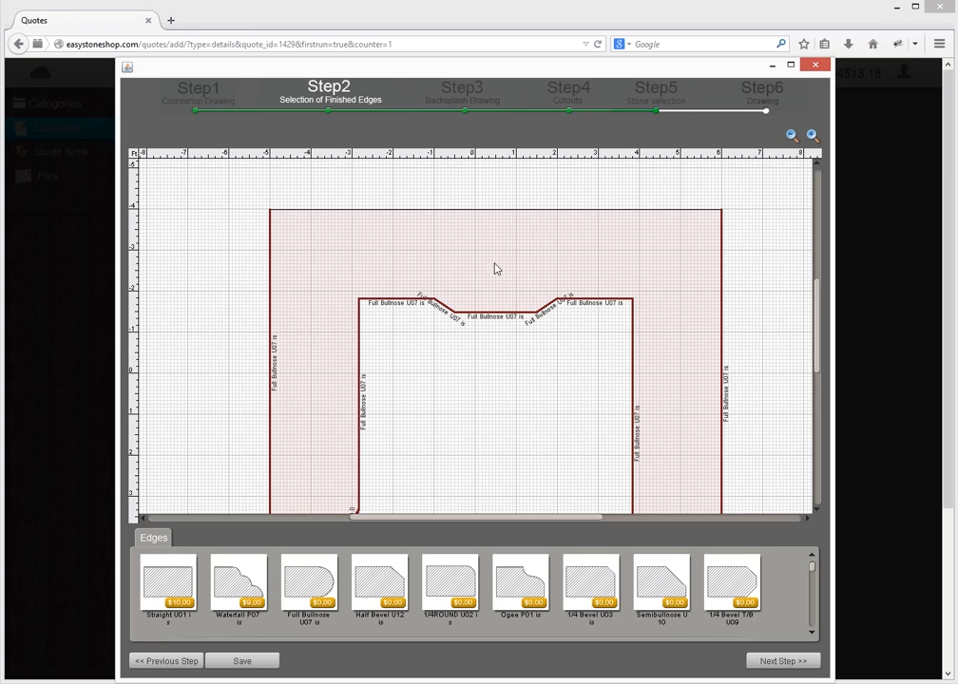
{"action": "mouse_move", "coordinate": [719, 214]}
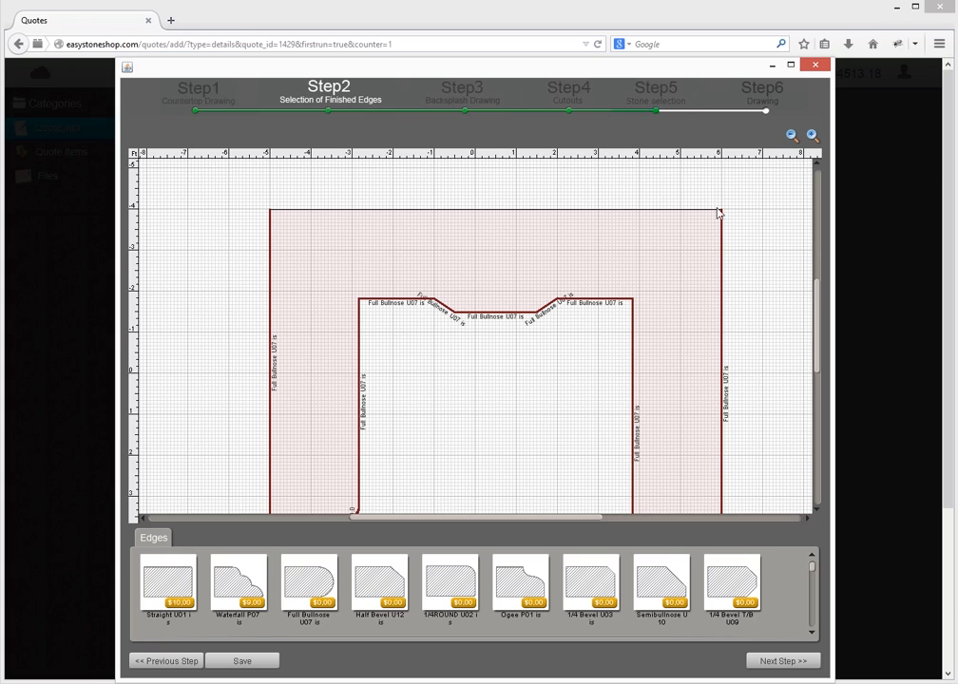
{"action": "mouse_move", "coordinate": [714, 242]}
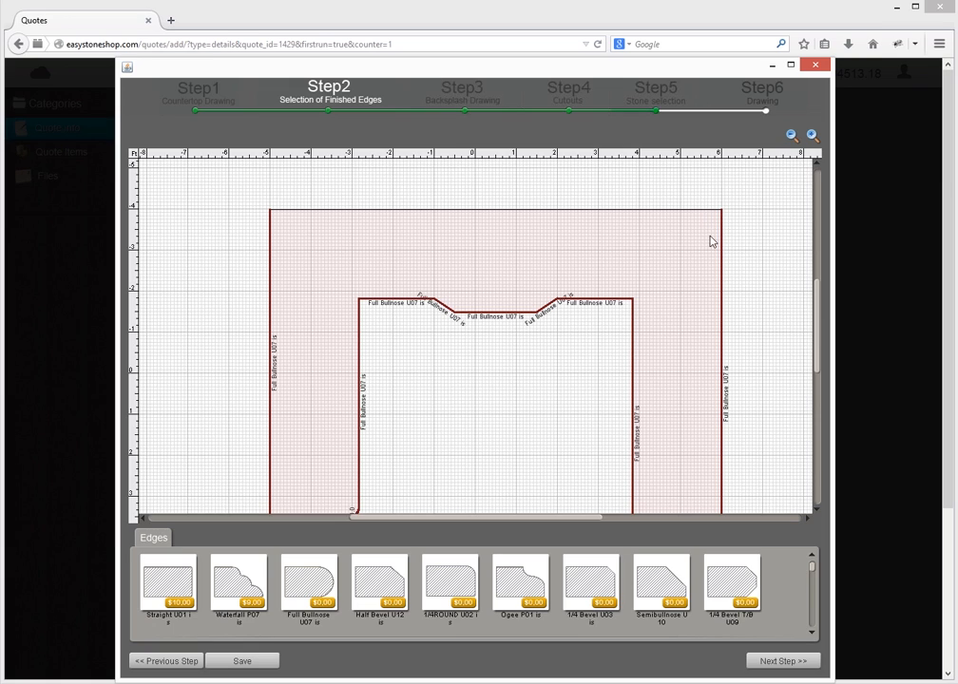
{"action": "mouse_move", "coordinate": [808, 338]}
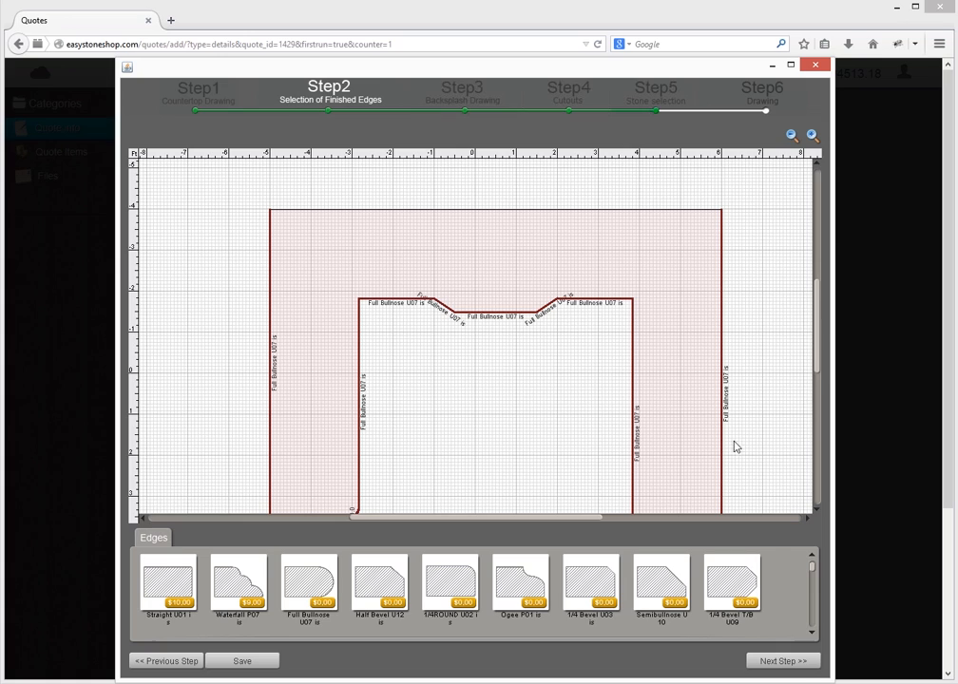
{"action": "mouse_move", "coordinate": [281, 568]}
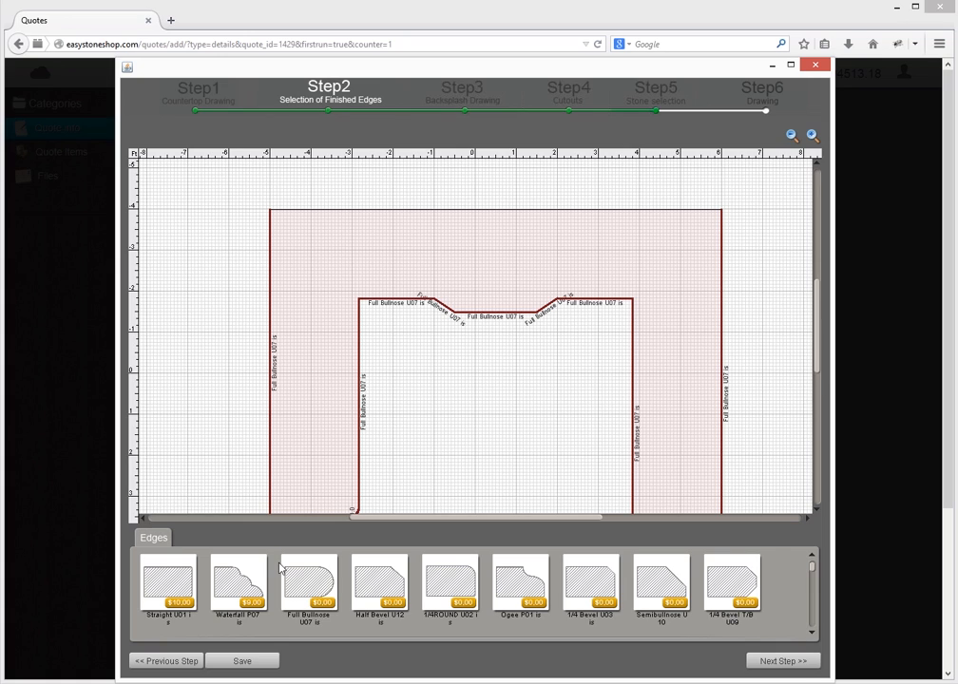
{"action": "mouse_move", "coordinate": [352, 603]}
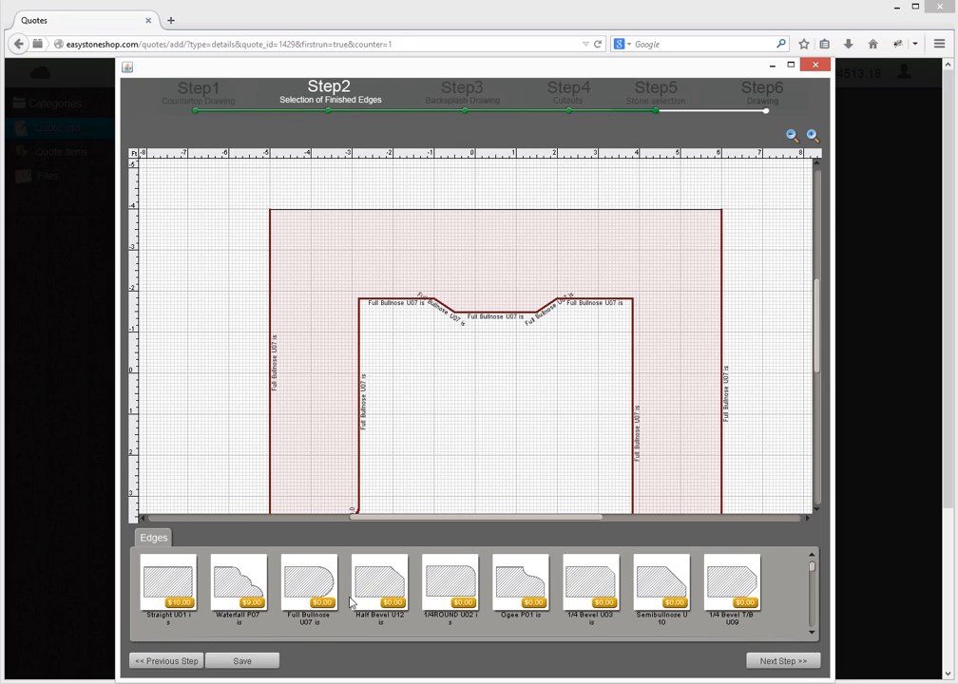
Apply the Full Bullnose U07 profile to the countertop edges.
{"action": "left_click", "coordinate": [308, 585]}
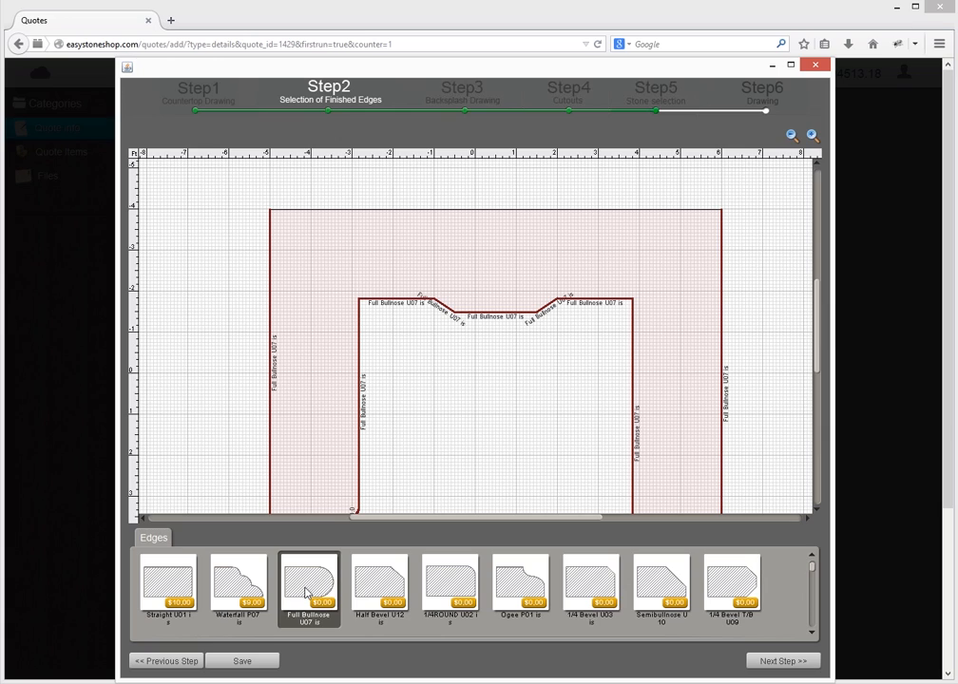
{"action": "mouse_move", "coordinate": [569, 471]}
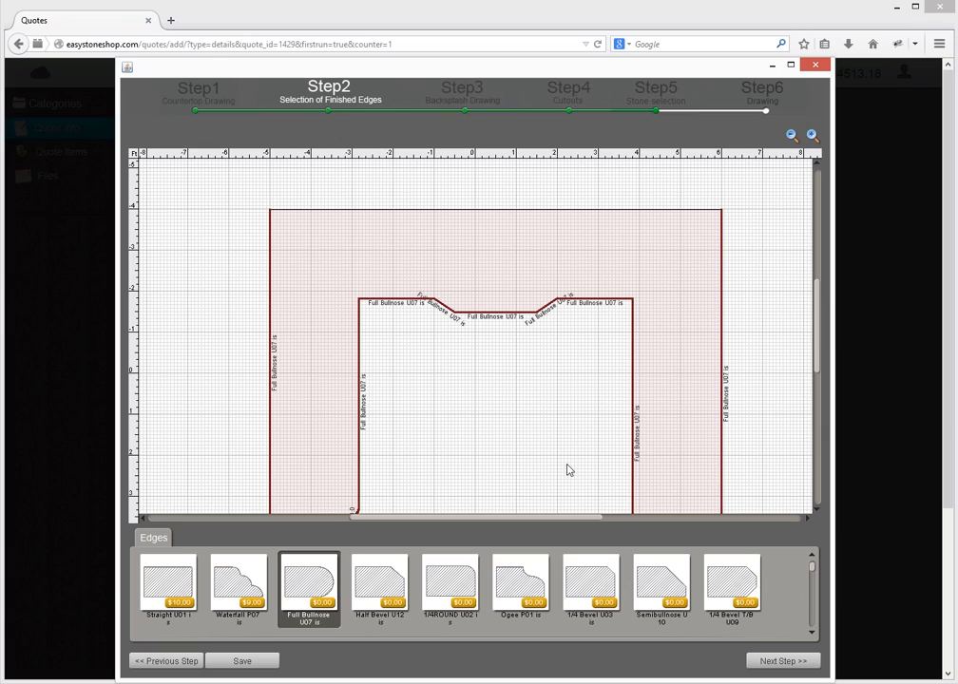
{"action": "mouse_move", "coordinate": [651, 456]}
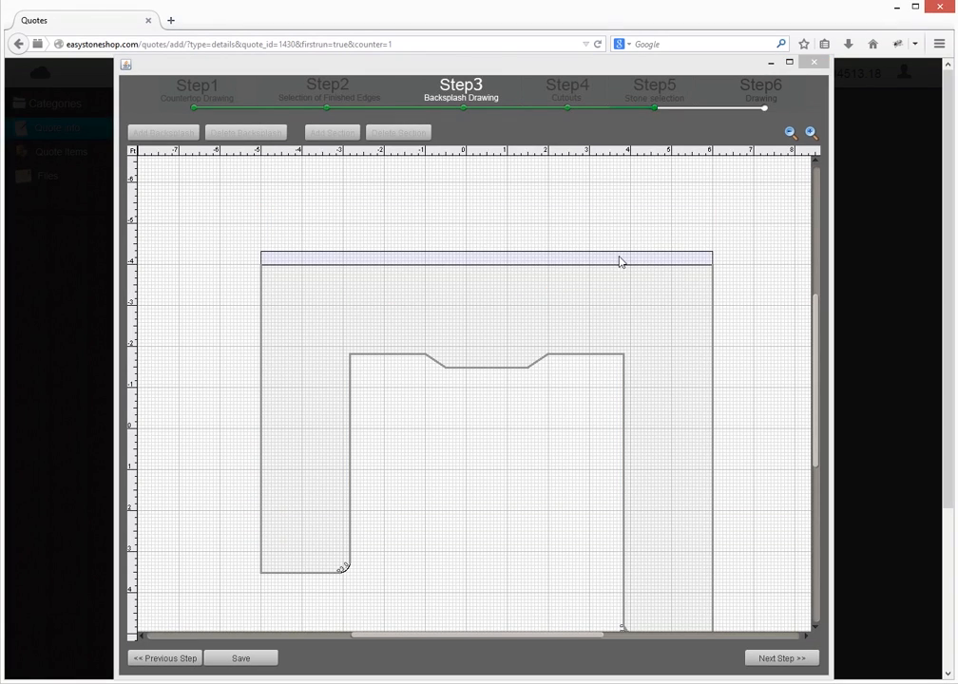
{"action": "mouse_move", "coordinate": [545, 263]}
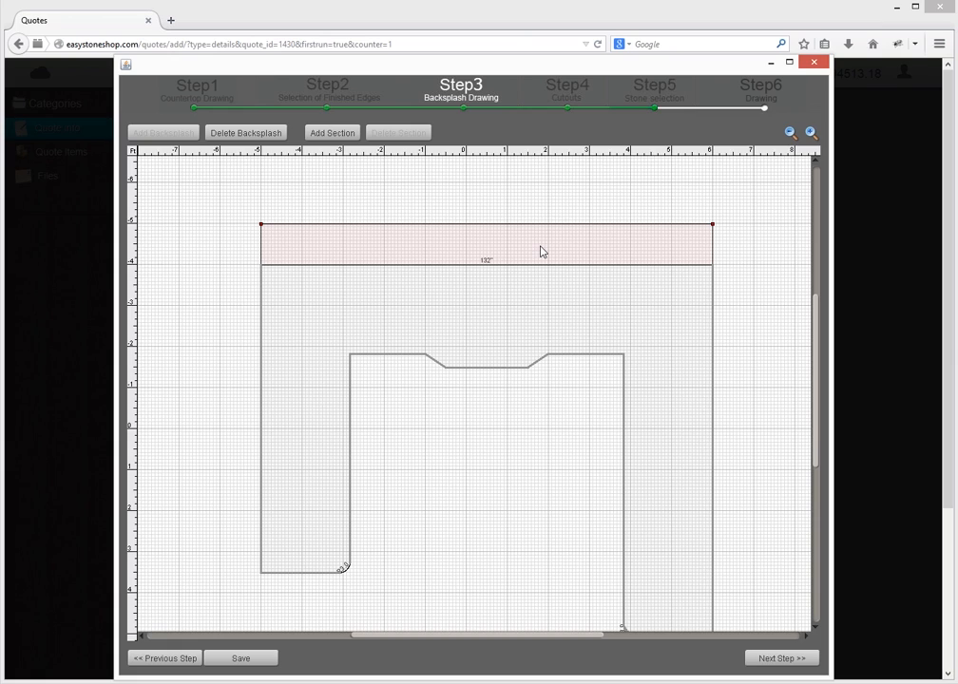
{"action": "mouse_move", "coordinate": [544, 250]}
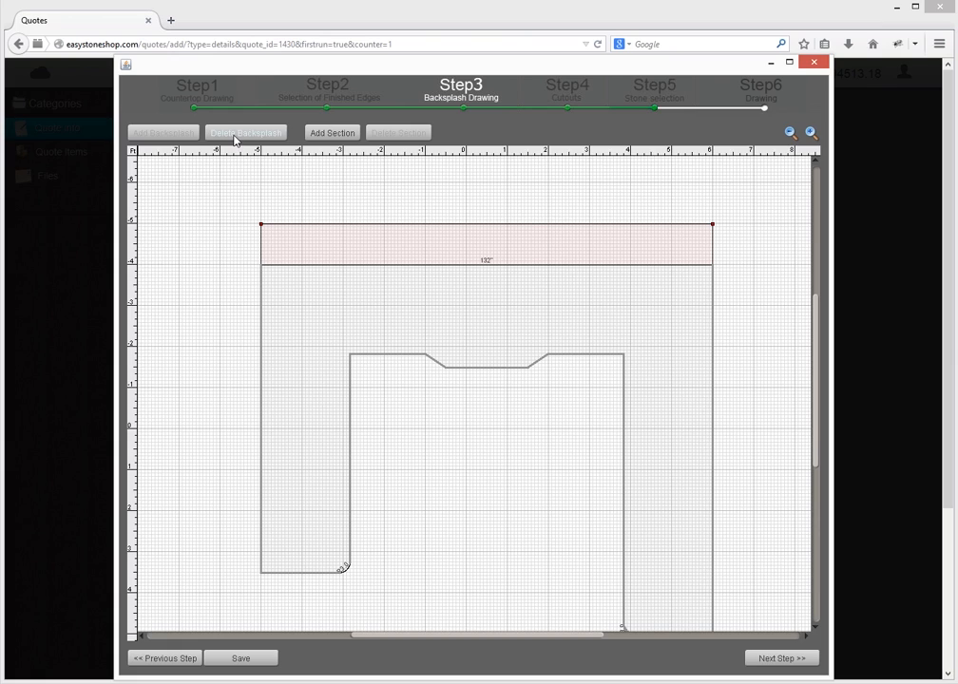
Add a backsplash along the 132-inch back edge.
{"action": "left_click", "coordinate": [246, 132]}
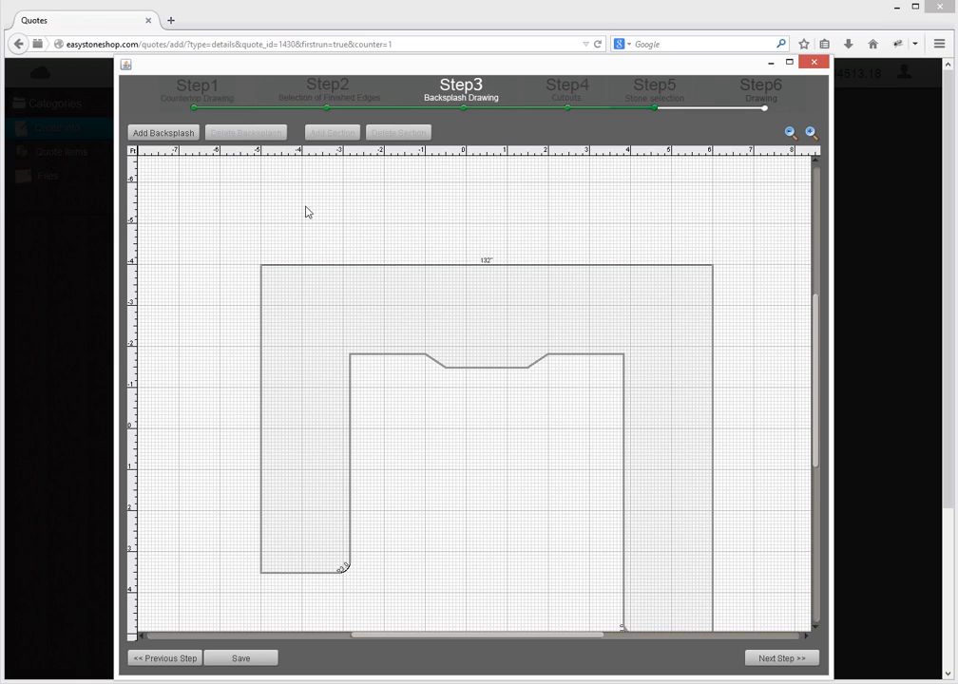
{"action": "mouse_move", "coordinate": [332, 224]}
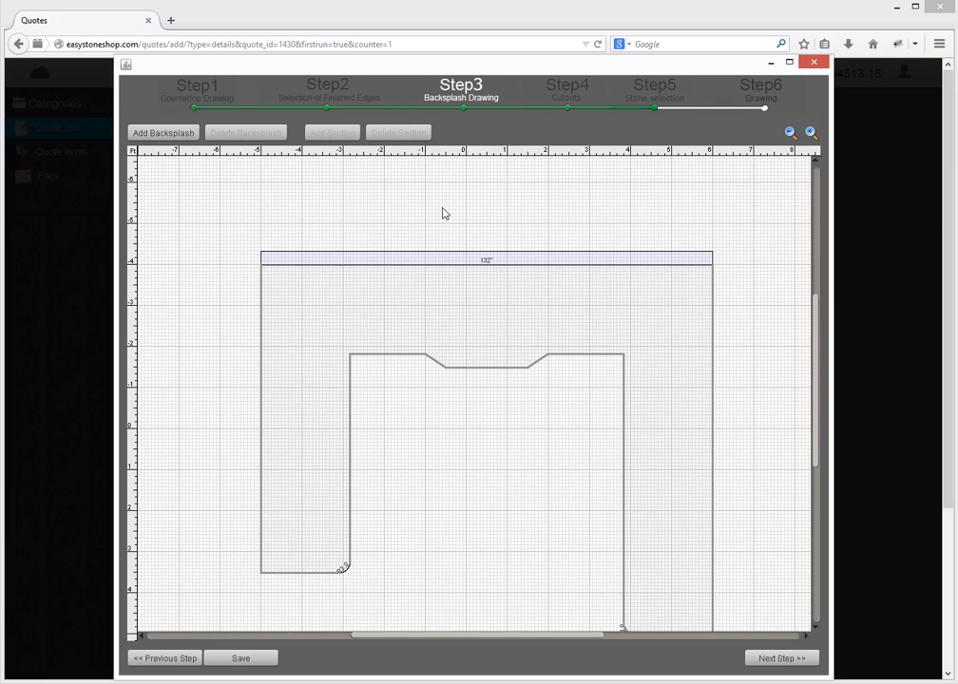
{"action": "mouse_move", "coordinate": [565, 107]}
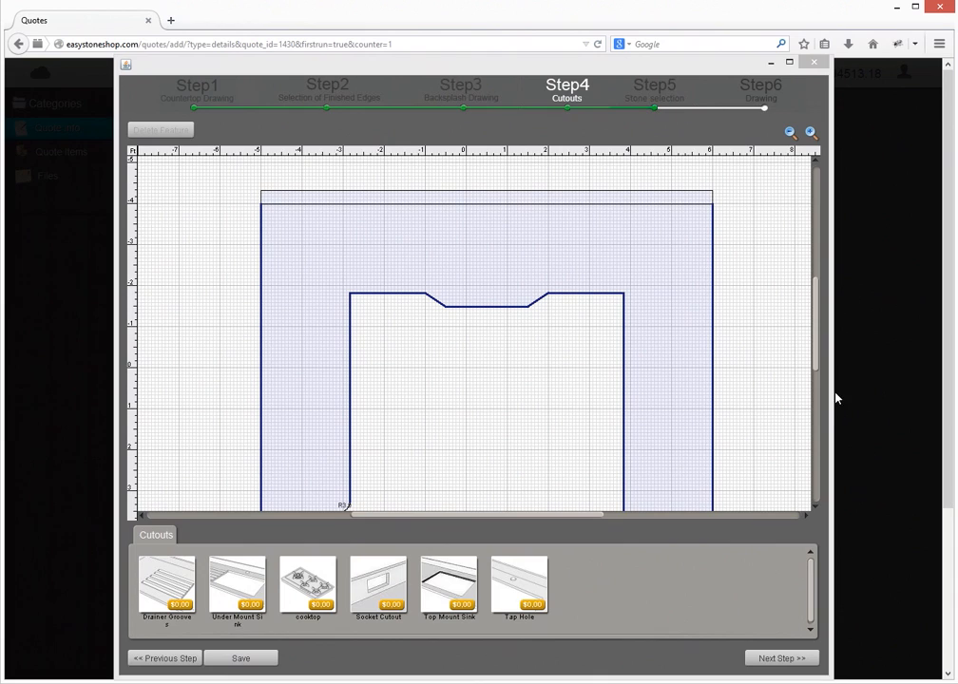
{"action": "mouse_move", "coordinate": [805, 398]}
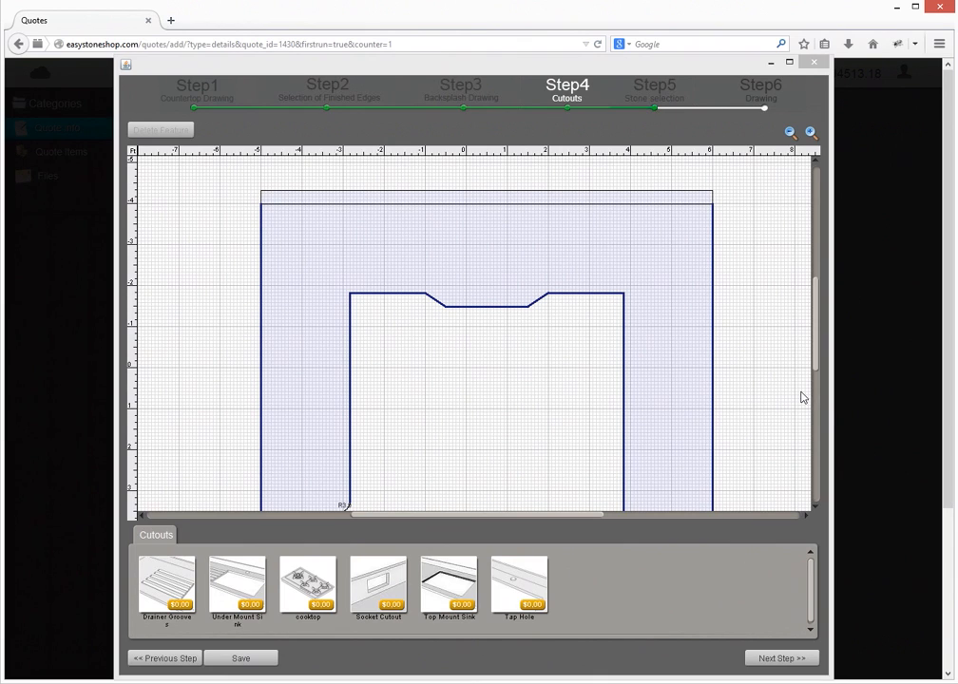
Place an under-mount sink at the back centre and a cooktop cutout in the right leg.
{"action": "left_click", "coordinate": [236, 585]}
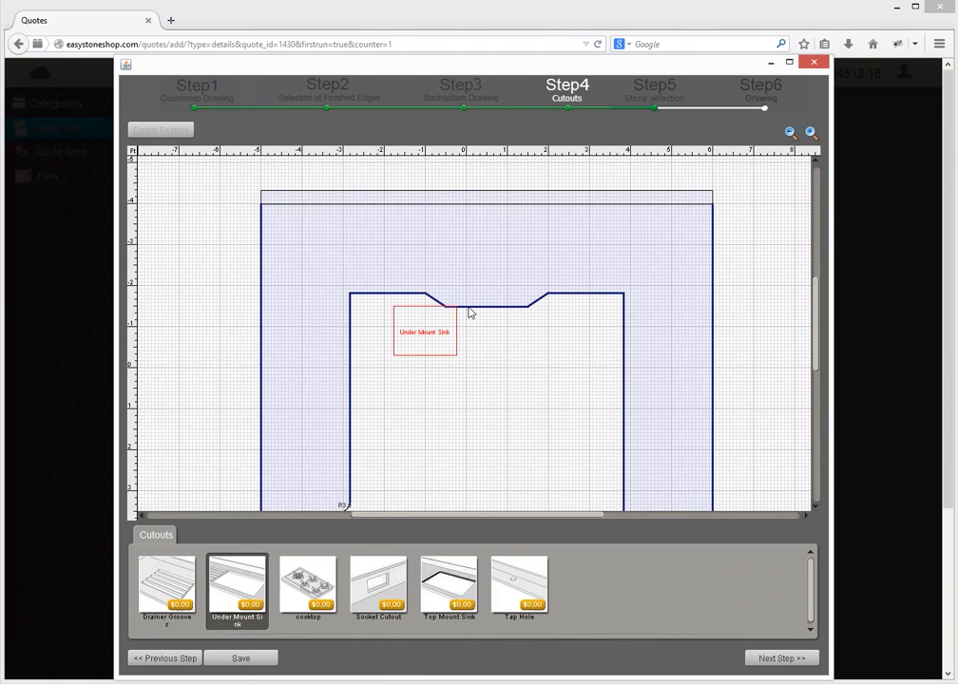
{"action": "left_click_drag", "start_coordinate": [424, 332], "coordinate": [488, 270]}
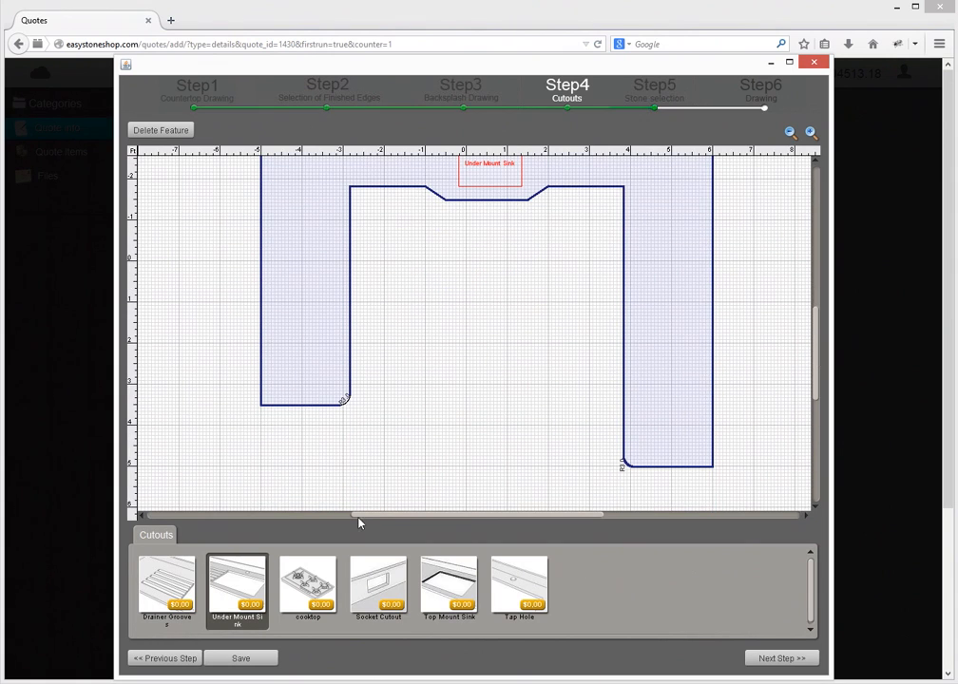
{"action": "left_click", "coordinate": [307, 584]}
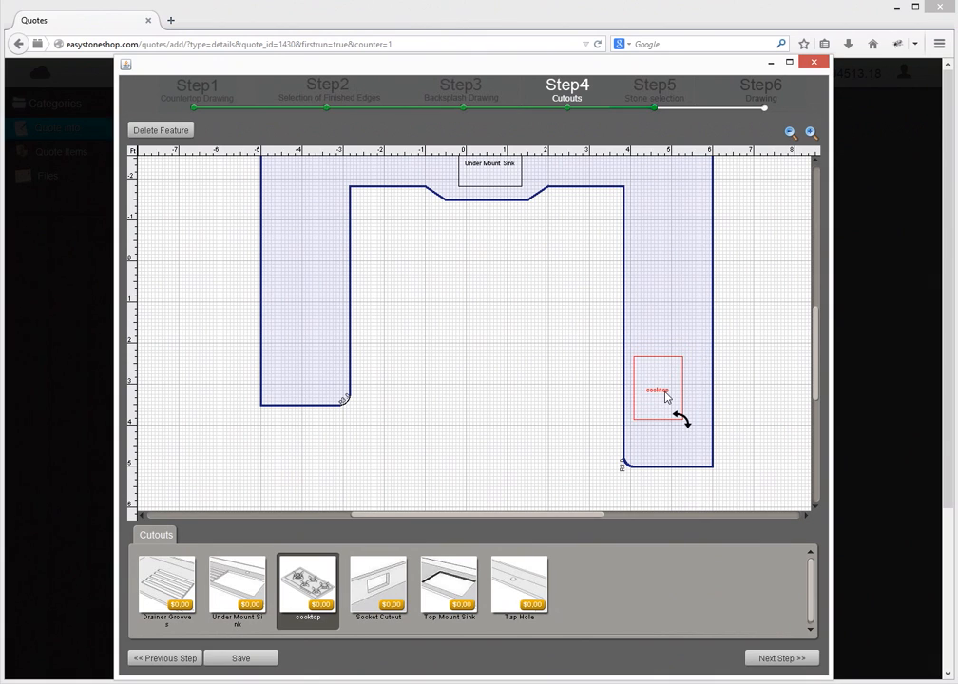
{"action": "mouse_move", "coordinate": [563, 505]}
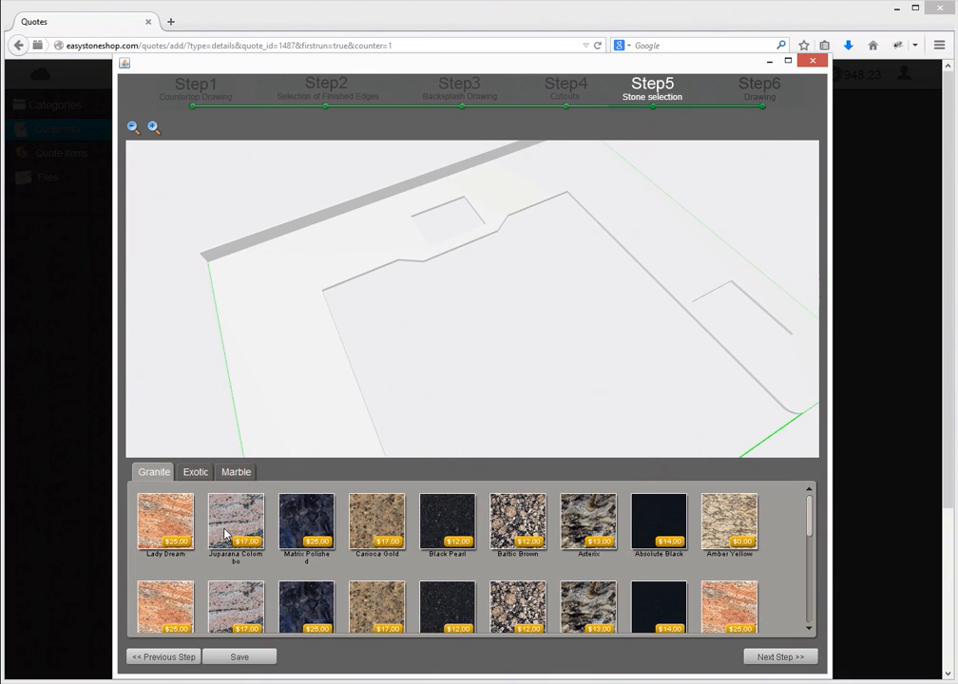
Try several granite swatches, settle on Carioca Gold, and zoom out to the whole model.
{"action": "left_click", "coordinate": [306, 521]}
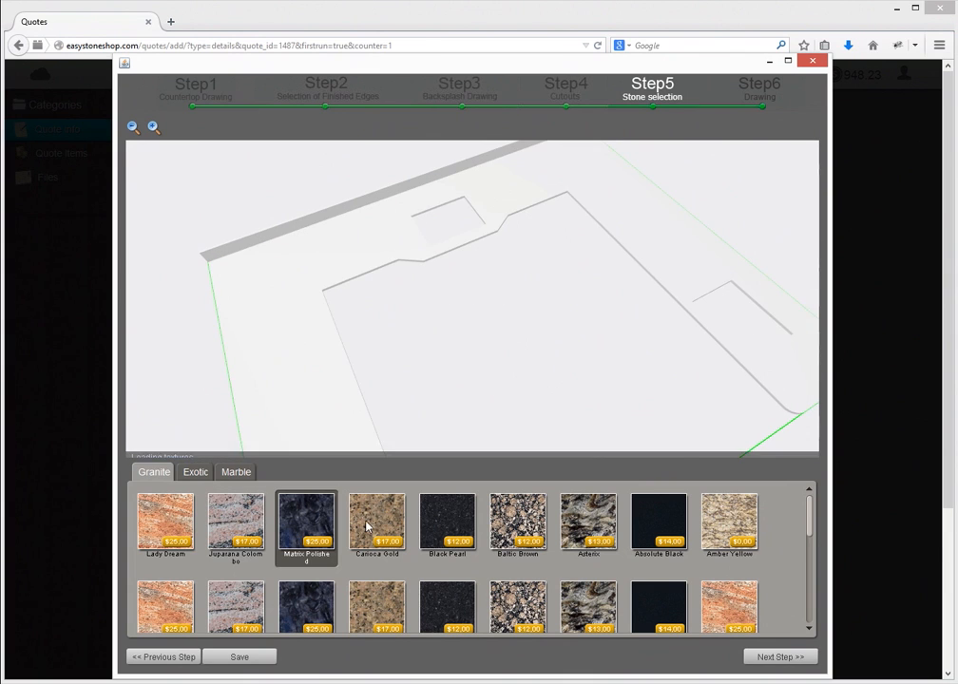
{"action": "left_click", "coordinate": [376, 521]}
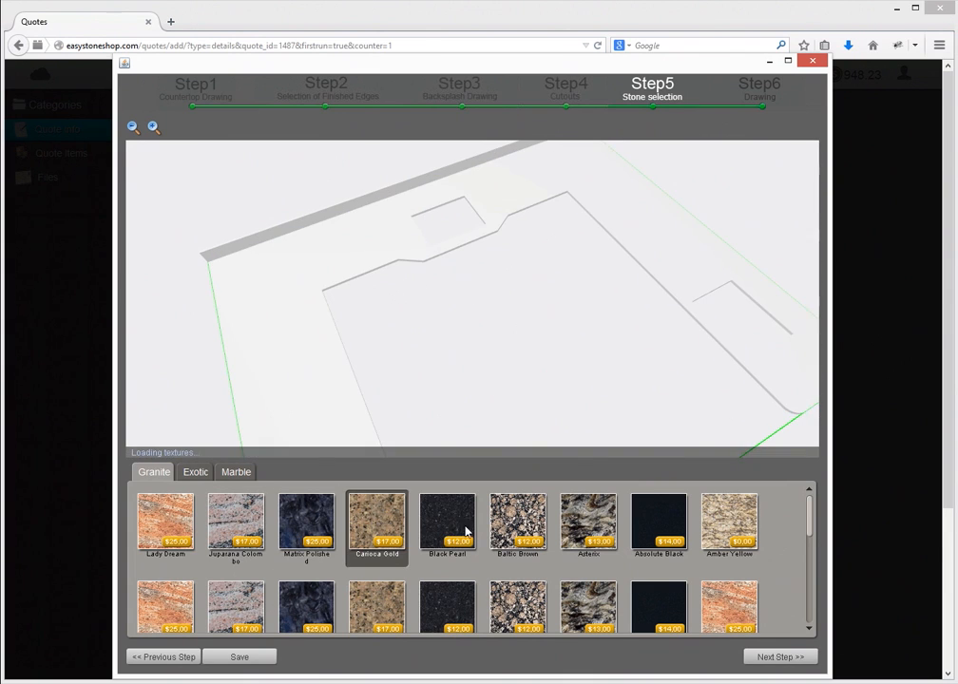
{"action": "left_click", "coordinate": [518, 522]}
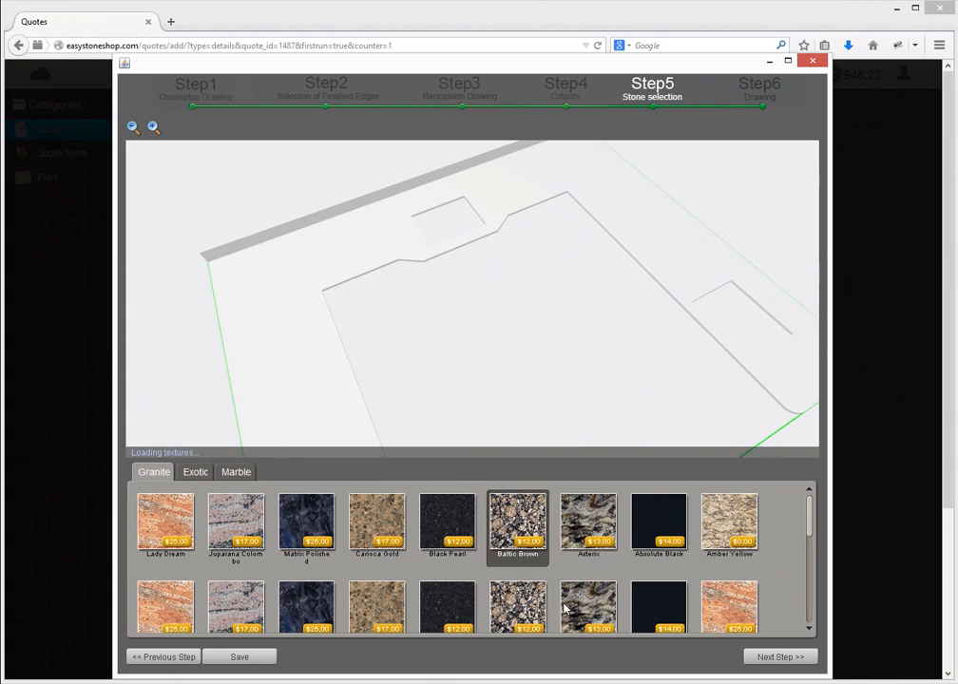
{"action": "left_click", "coordinate": [729, 526]}
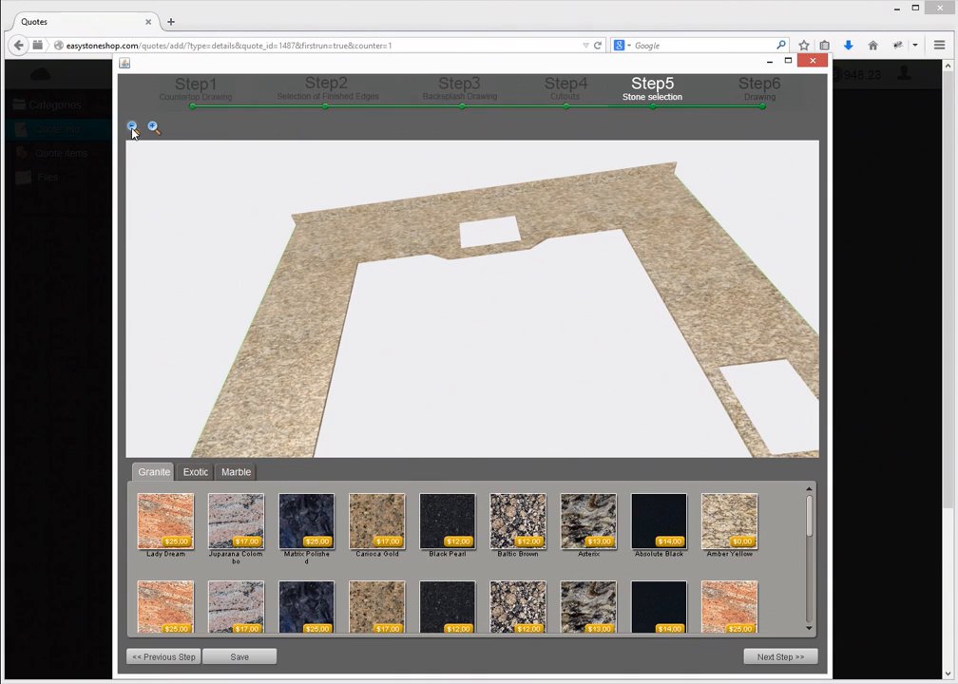
{"action": "left_click", "coordinate": [132, 127]}
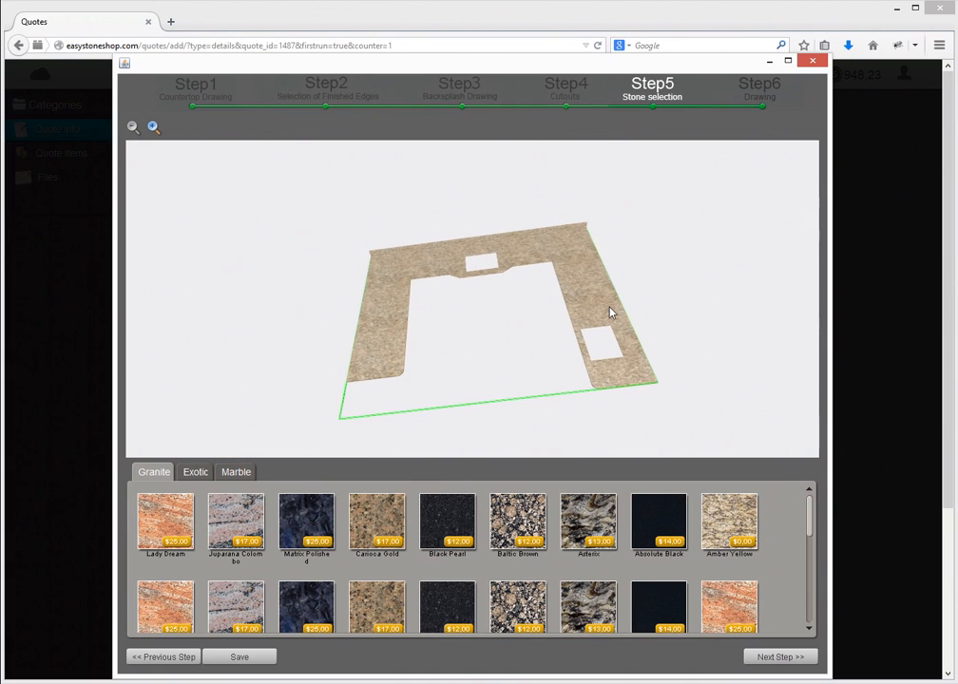
{"action": "mouse_move", "coordinate": [616, 297]}
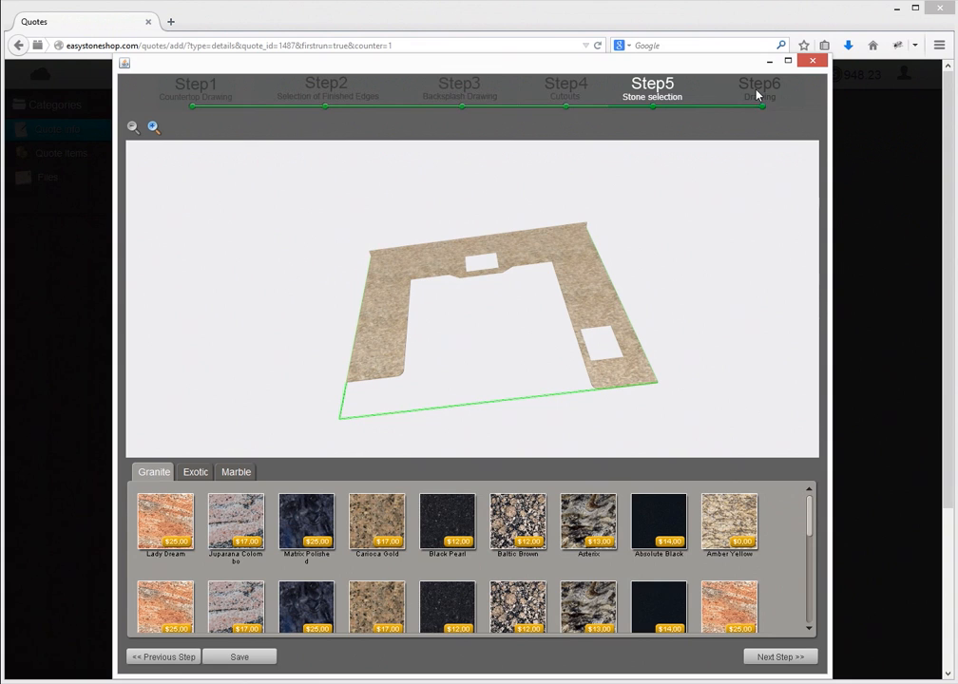
Go to Step 6 Drawing and scroll down to review the dimensioned 2D plan.
{"action": "left_click", "coordinate": [760, 87]}
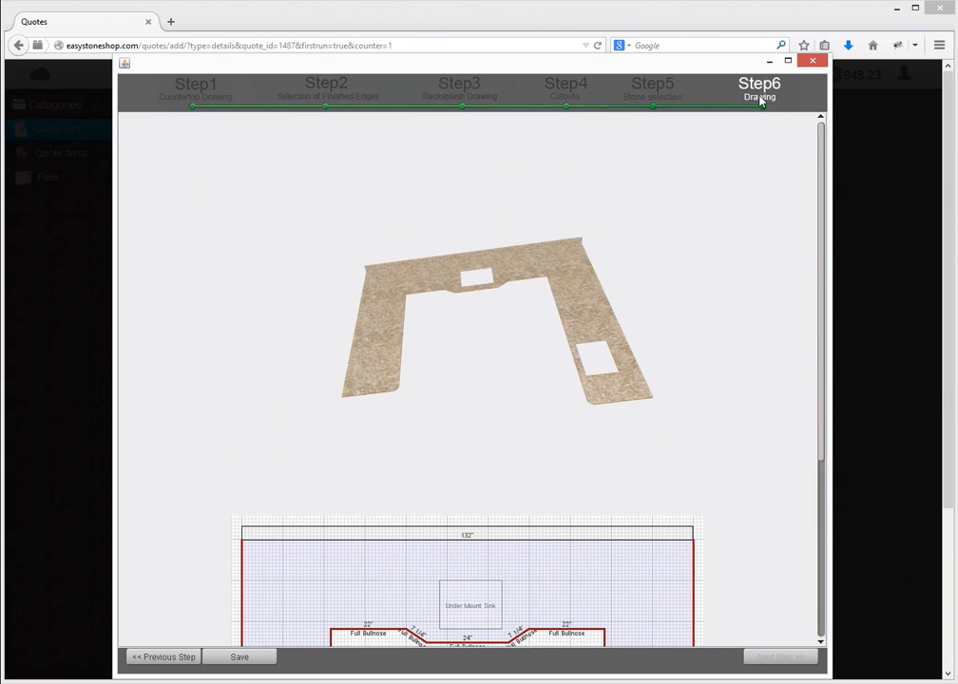
{"action": "scroll", "scroll_direction": "down", "scroll_amount": 3}
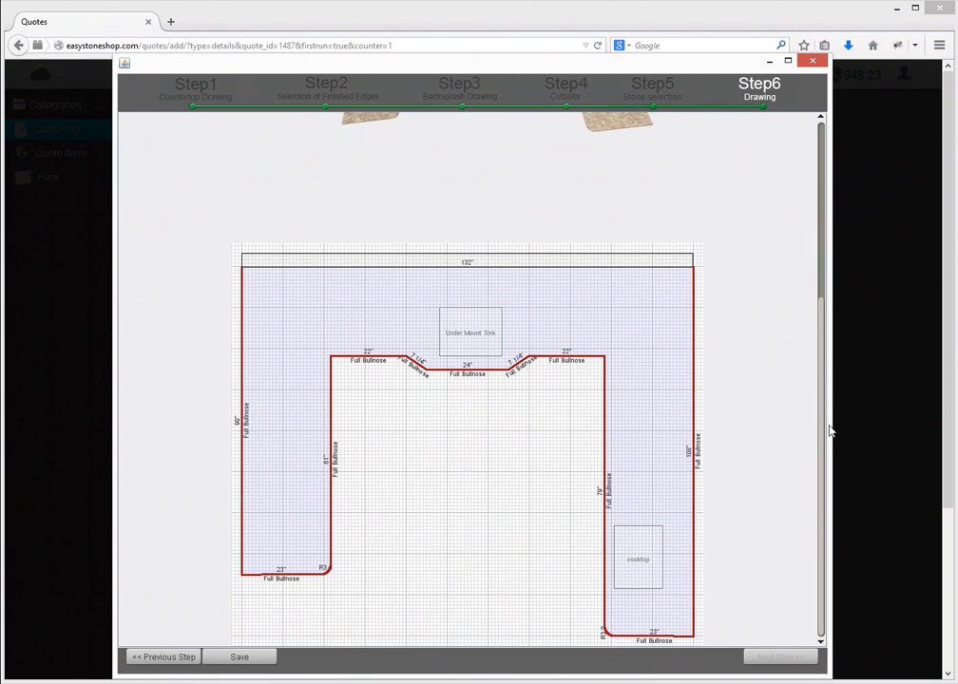
{"action": "scroll", "scroll_direction": "down", "scroll_amount": 3}
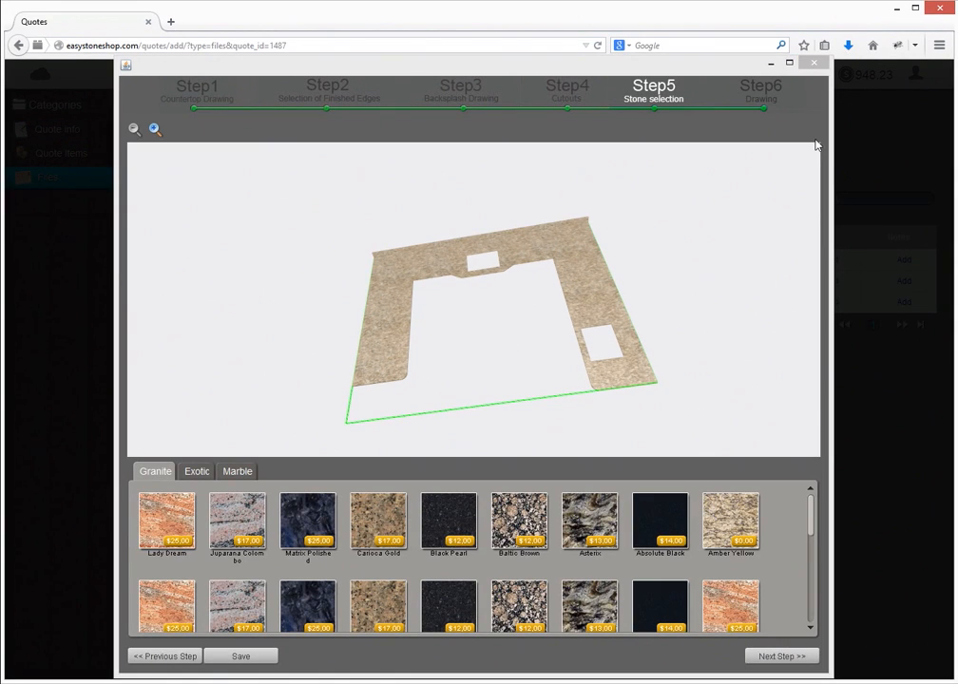
Close the designer window and dismiss the save-the-quote prompt.
{"action": "left_click", "coordinate": [814, 62]}
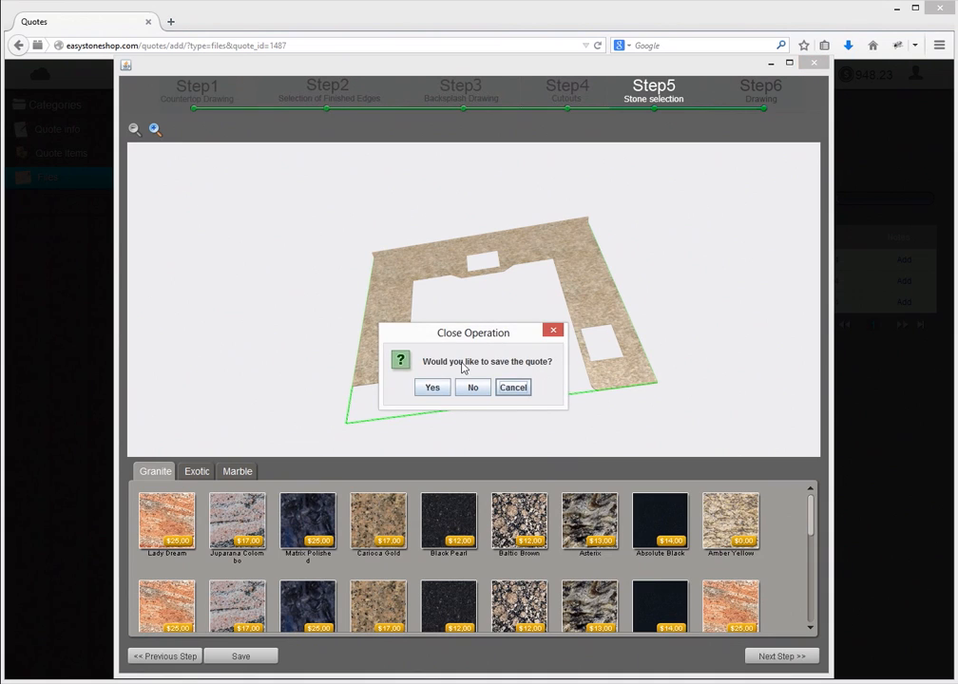
{"action": "left_click", "coordinate": [473, 387]}
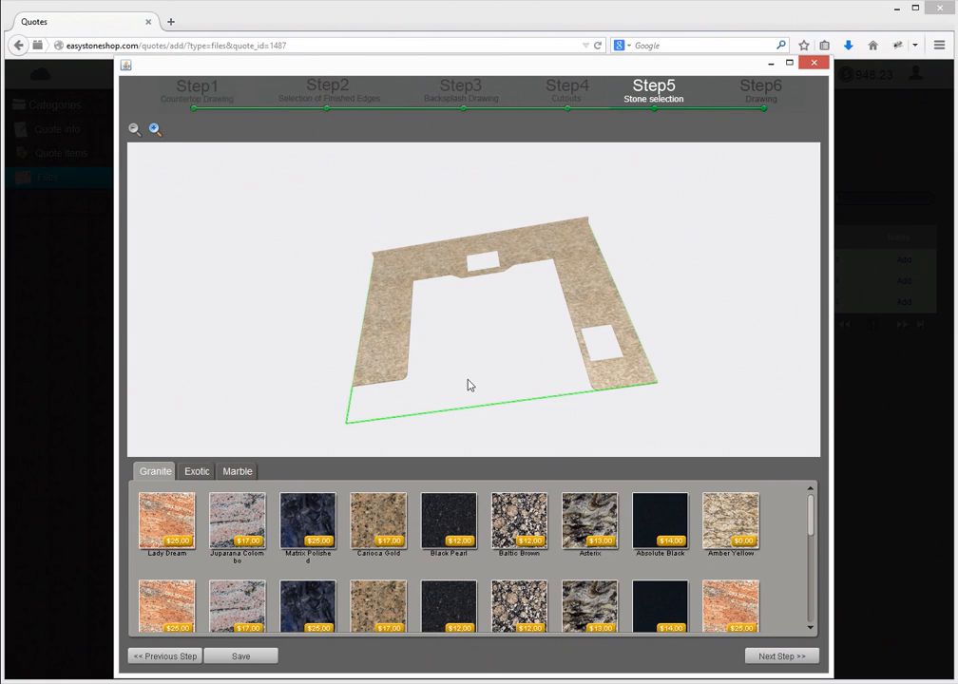
{"action": "mouse_move", "coordinate": [719, 396]}
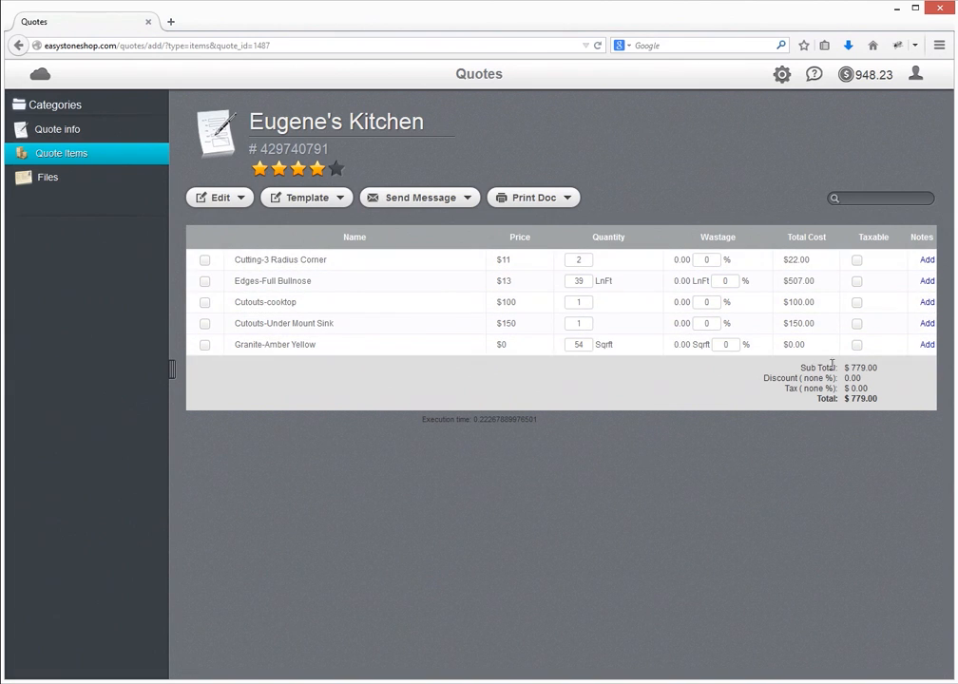
{"action": "mouse_move", "coordinate": [798, 451]}
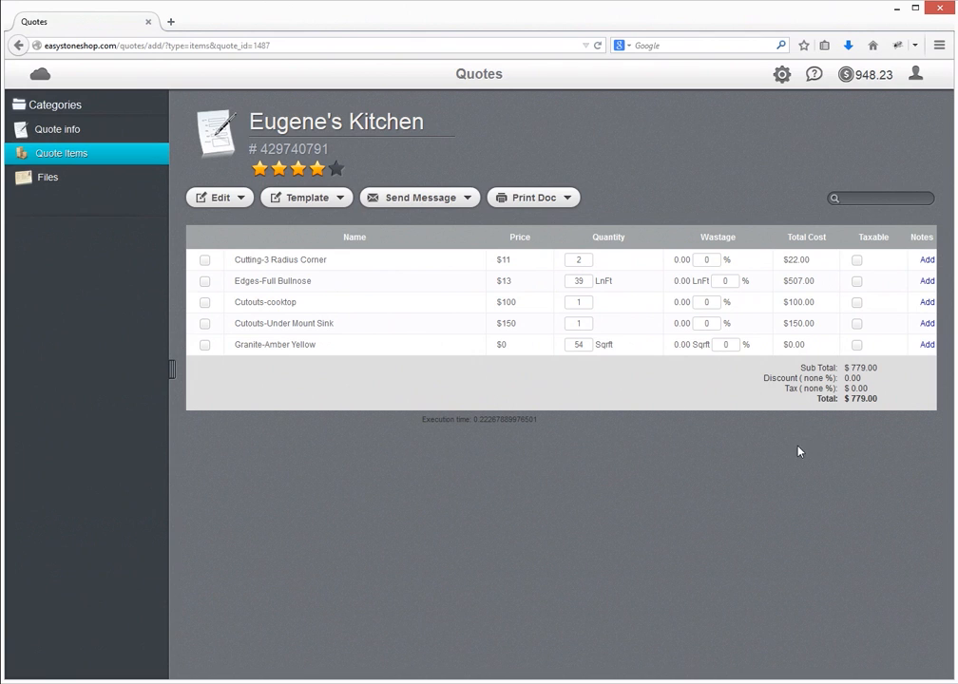
{"action": "mouse_move", "coordinate": [553, 228]}
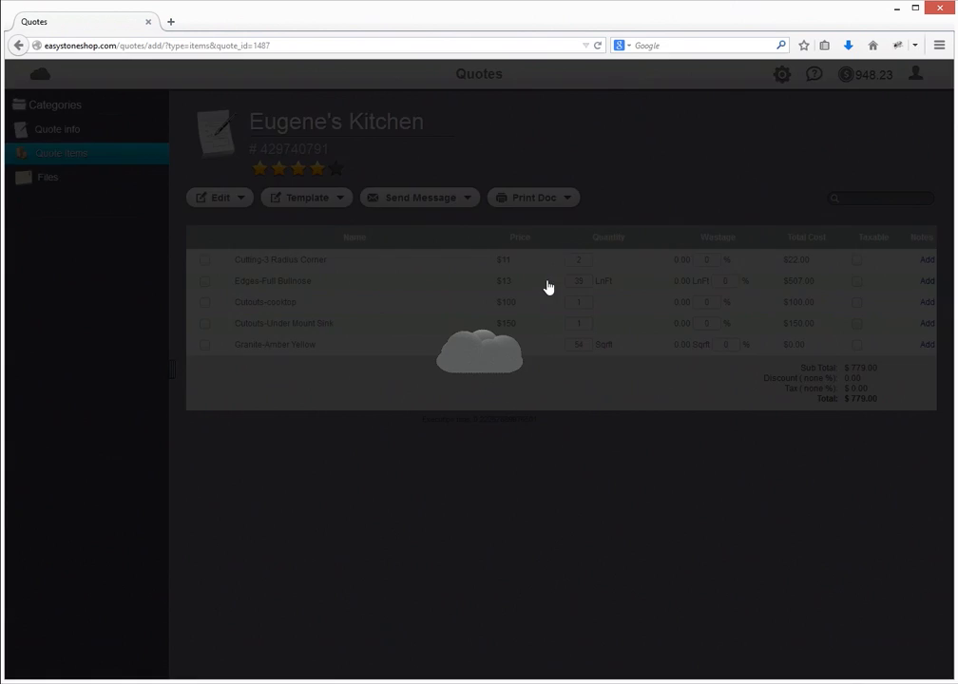
Export the estimate preview to PDF and open it in Adobe Reader.
{"action": "left_click", "coordinate": [532, 198]}
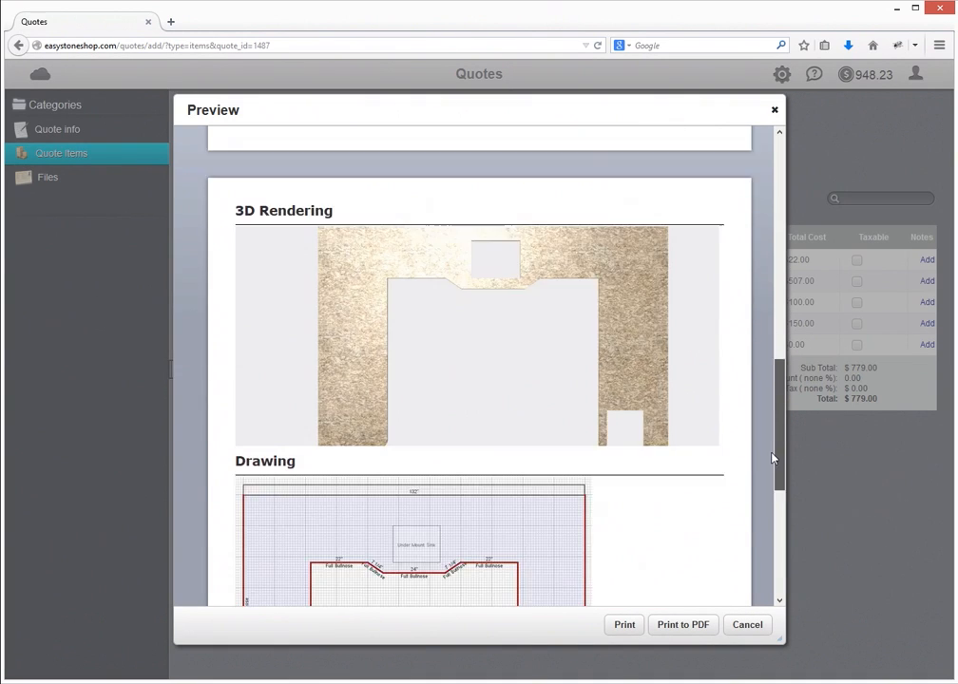
{"action": "scroll", "scroll_direction": "down", "scroll_amount": 3}
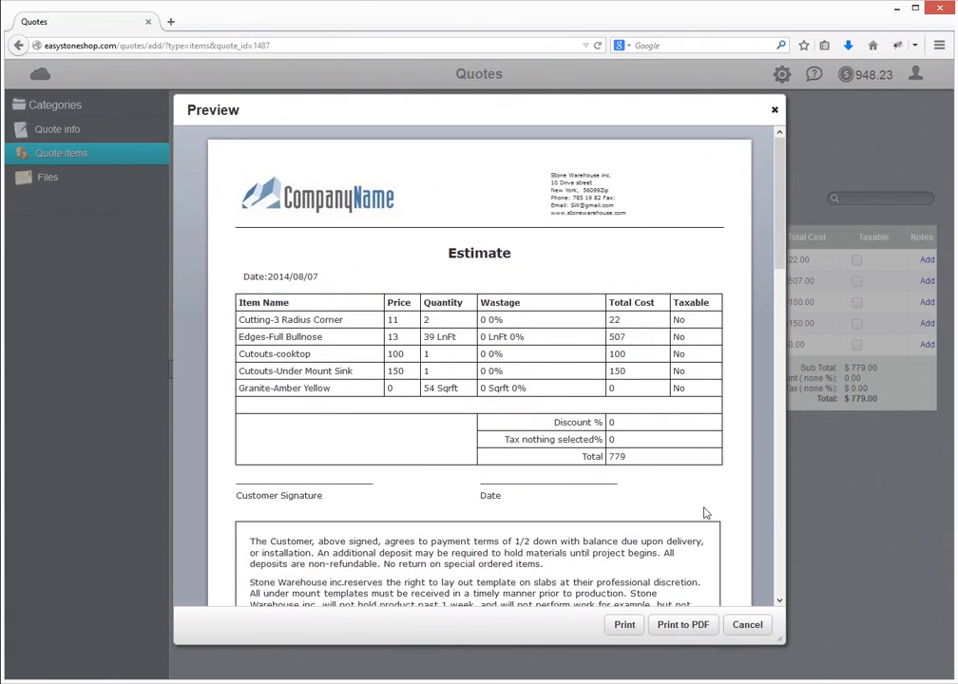
{"action": "left_click", "coordinate": [683, 625]}
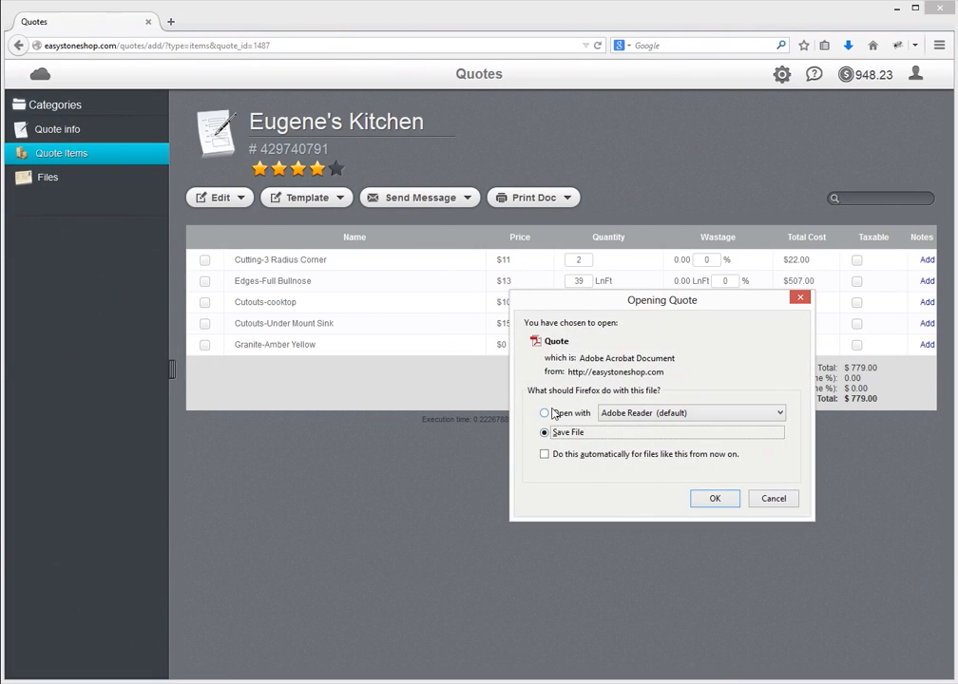
{"action": "left_click", "coordinate": [773, 498]}
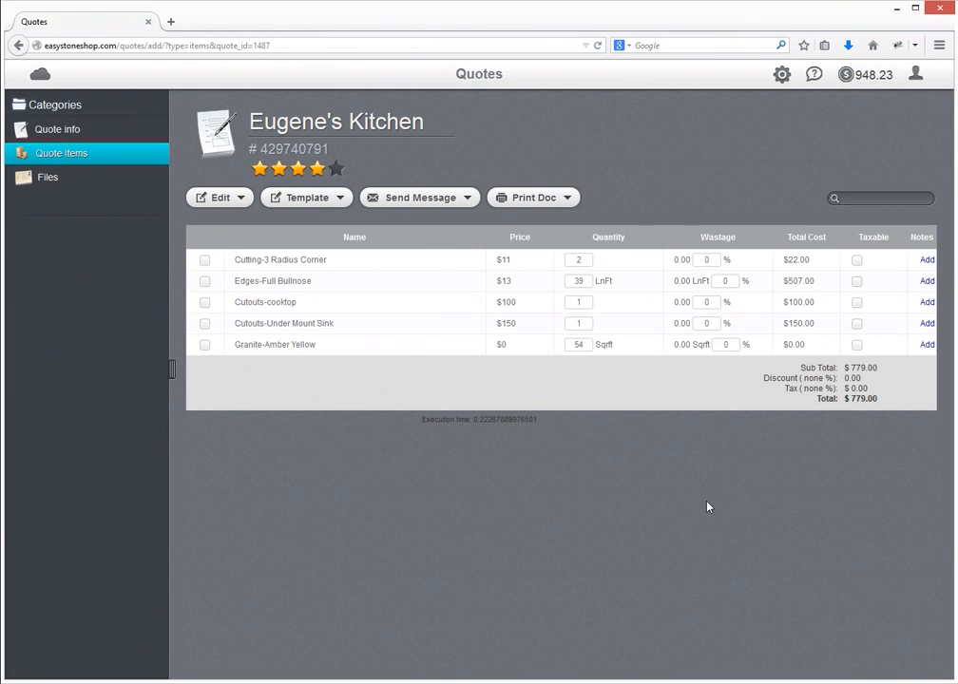
{"action": "left_click", "coordinate": [532, 197]}
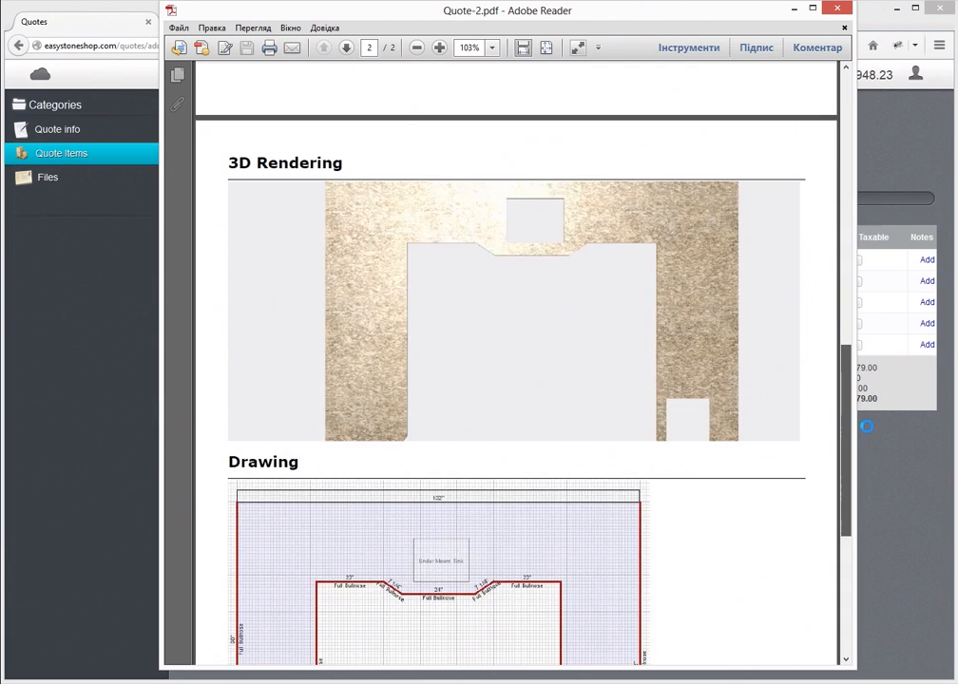
Go back to page 1 of Quote-2.pdf showing the itemized estimate totaling $779.
{"action": "left_click", "coordinate": [322, 48]}
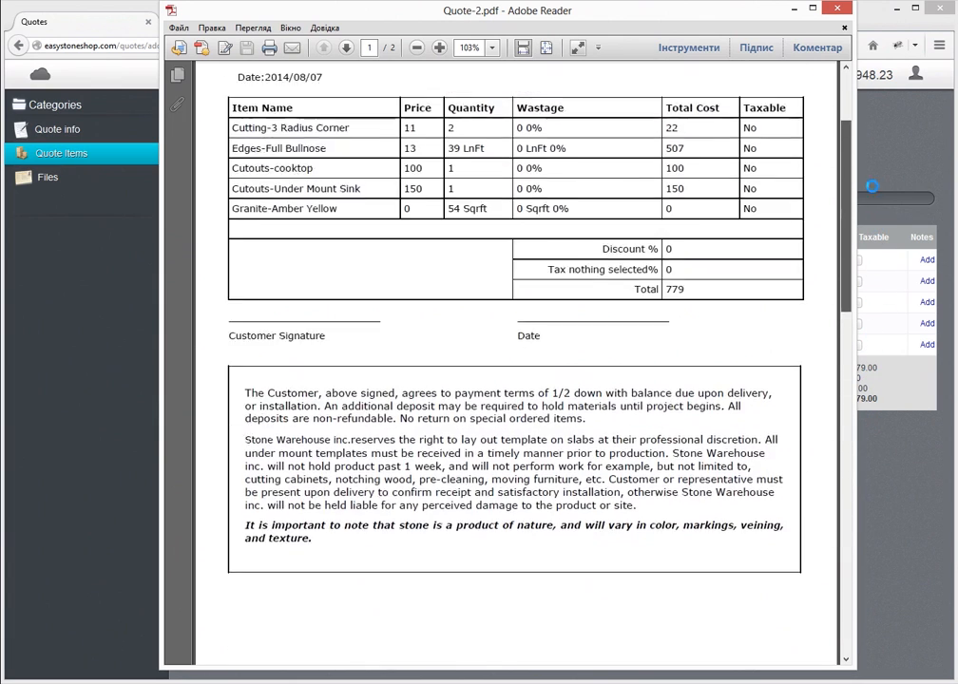